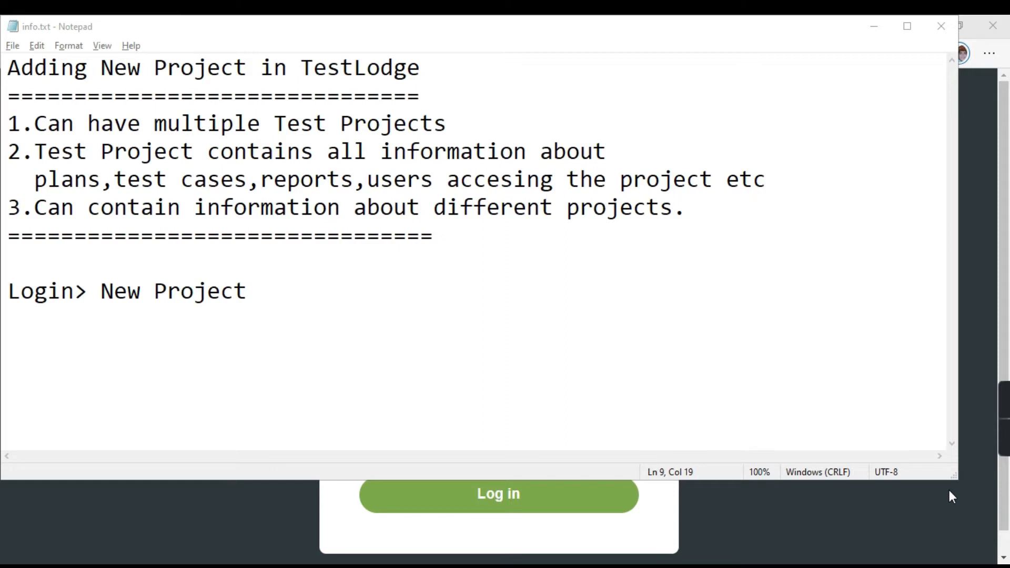
- Log in to TestLodge with the pre-filled email and password
click(498, 494)
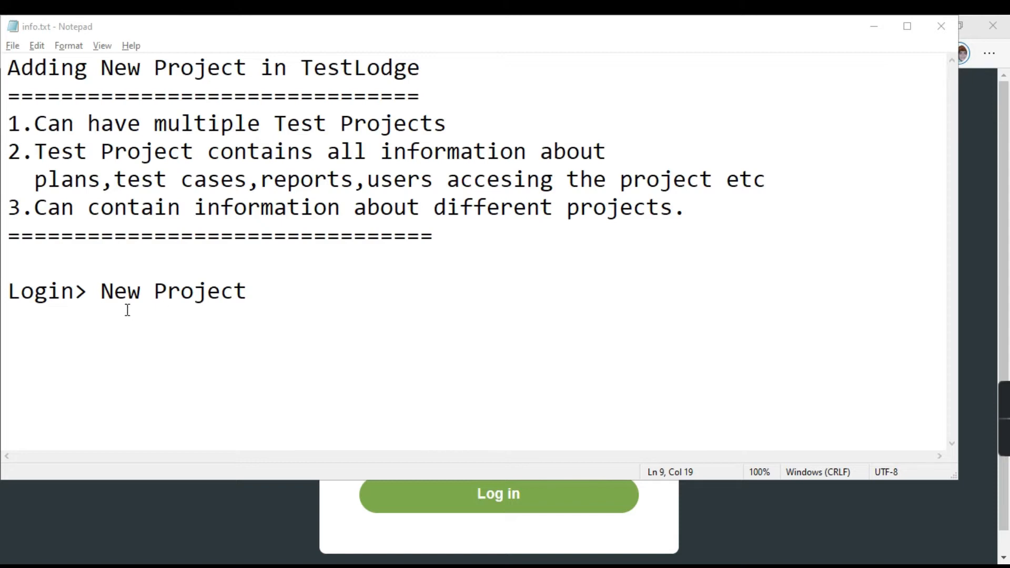
mouse_move(770, 274)
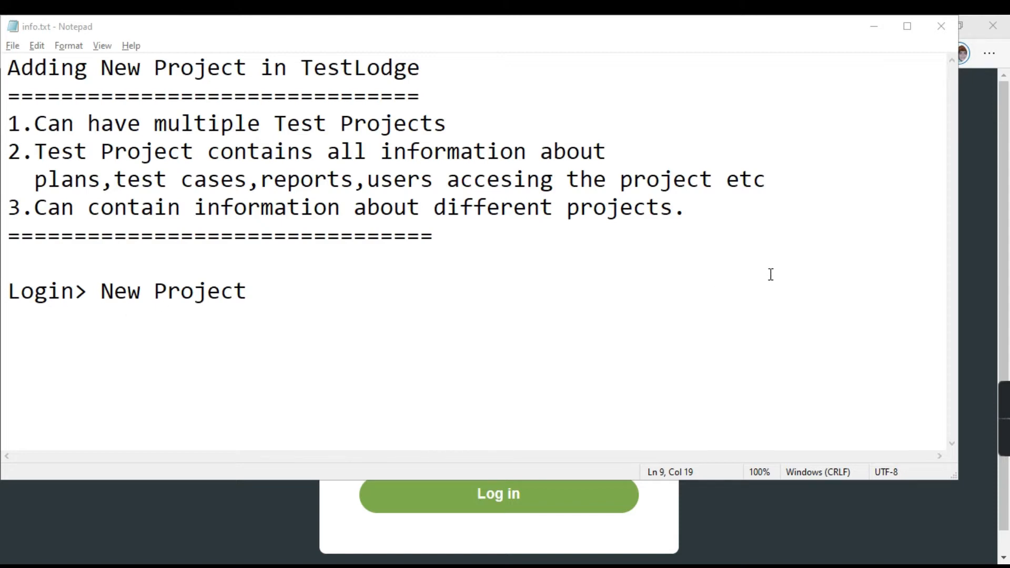
mouse_move(862, 291)
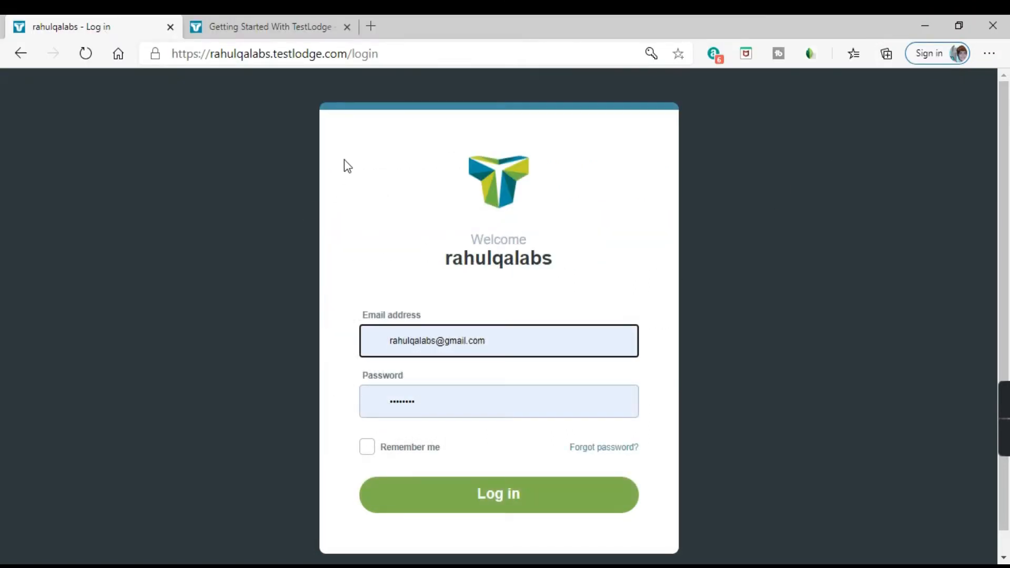
mouse_move(597, 418)
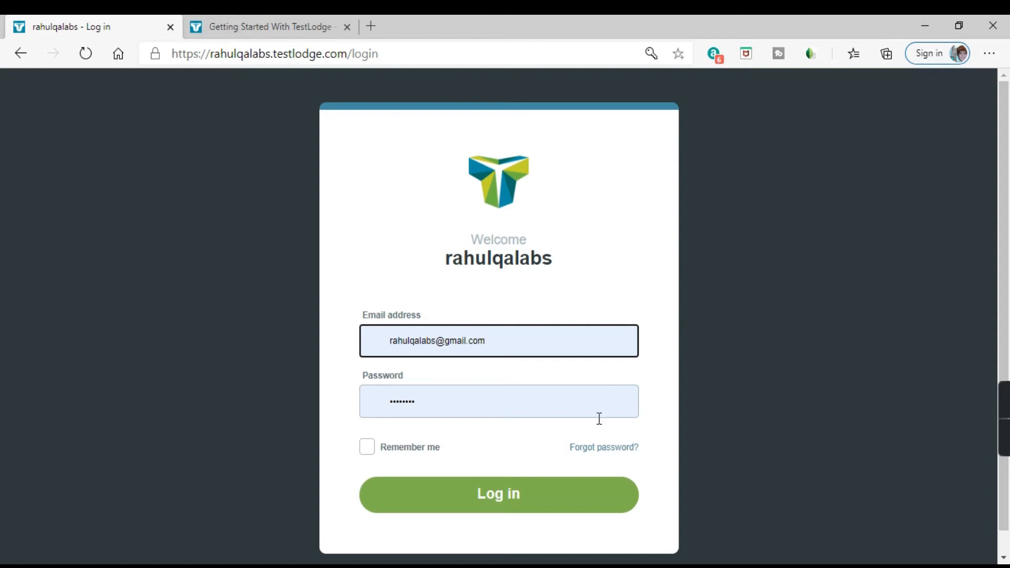
mouse_move(408, 330)
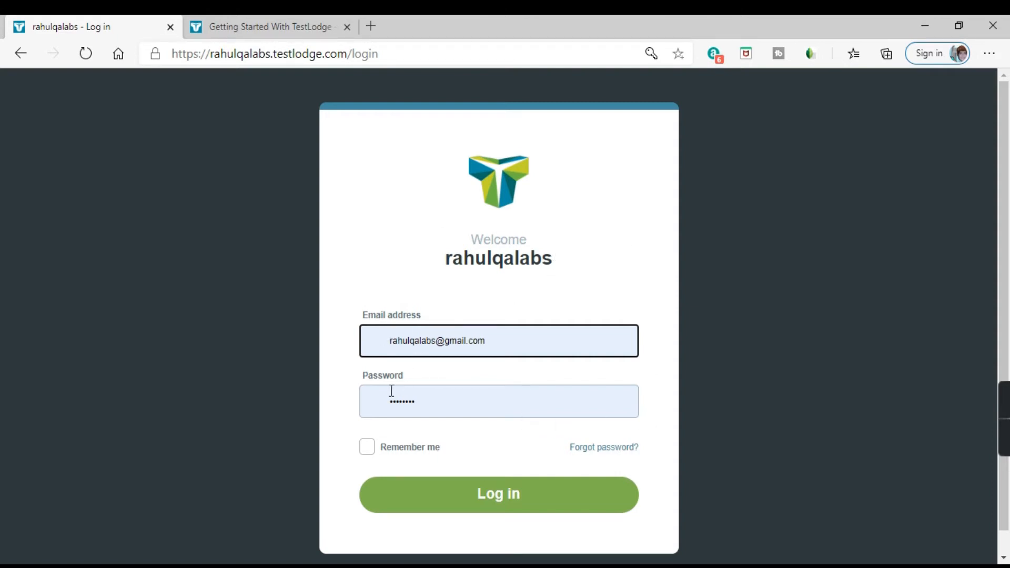
mouse_move(476, 507)
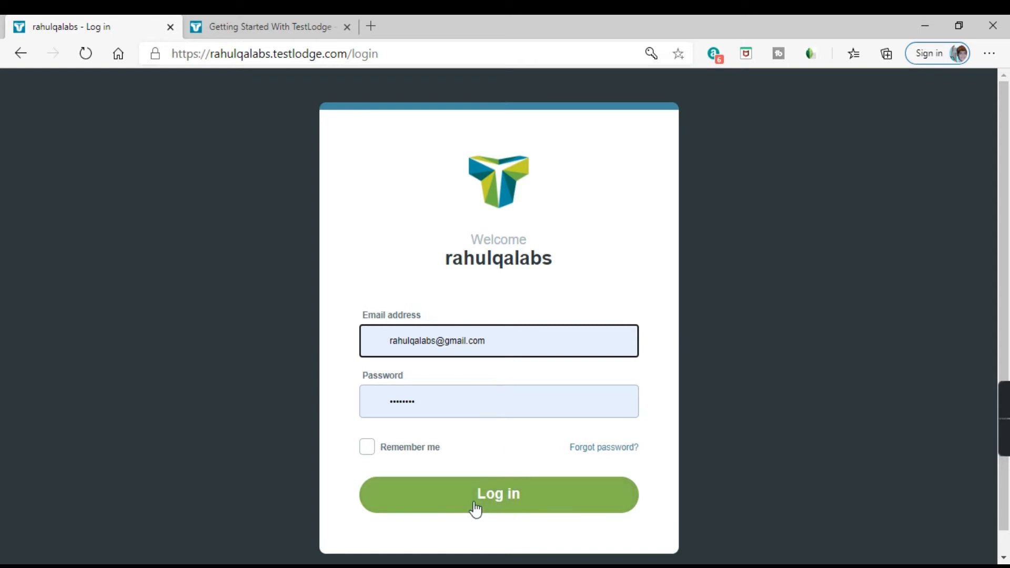
click(497, 494)
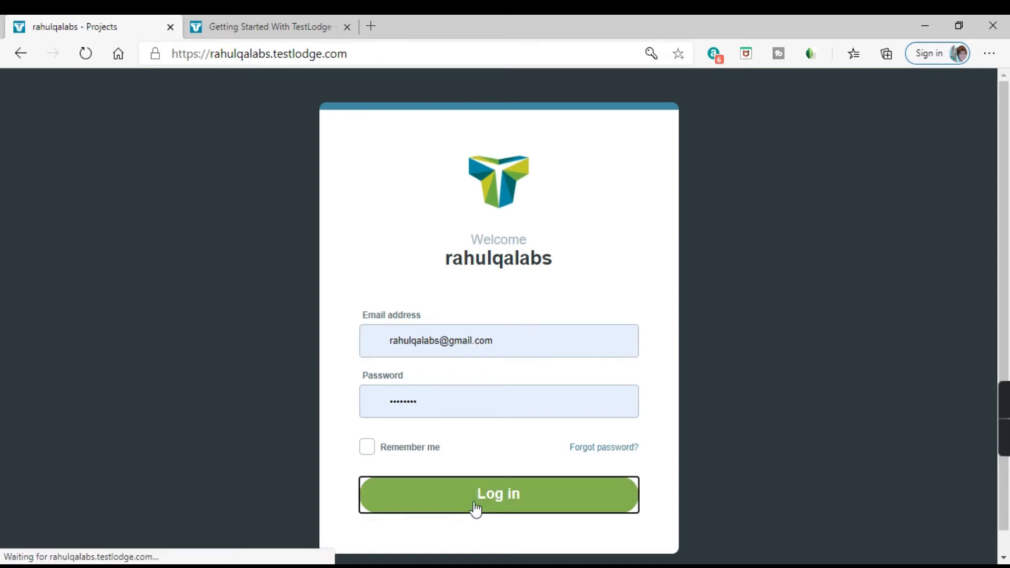
- Start a new project from the empty Projects page
click(498, 494)
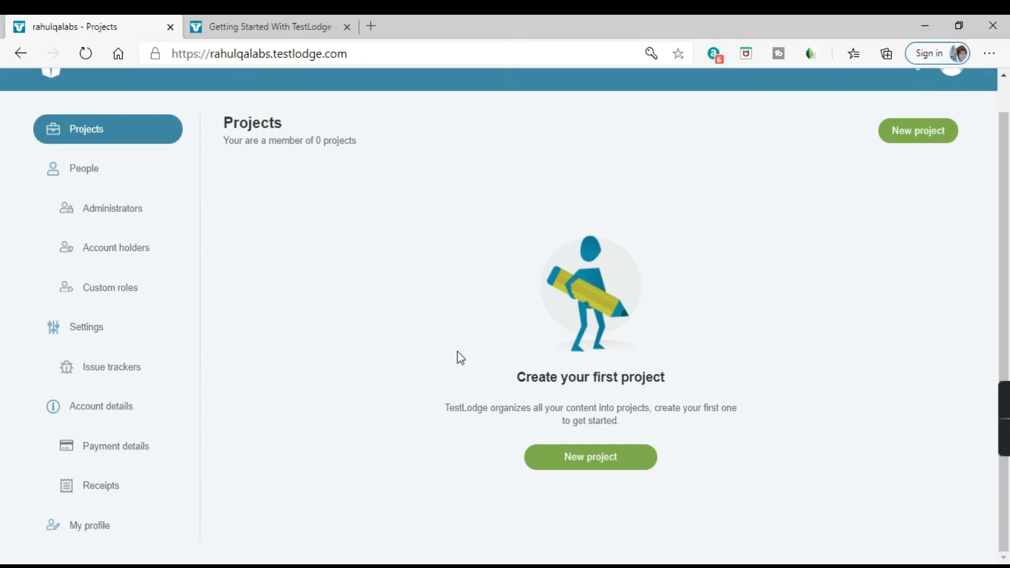
scroll(down, 3)
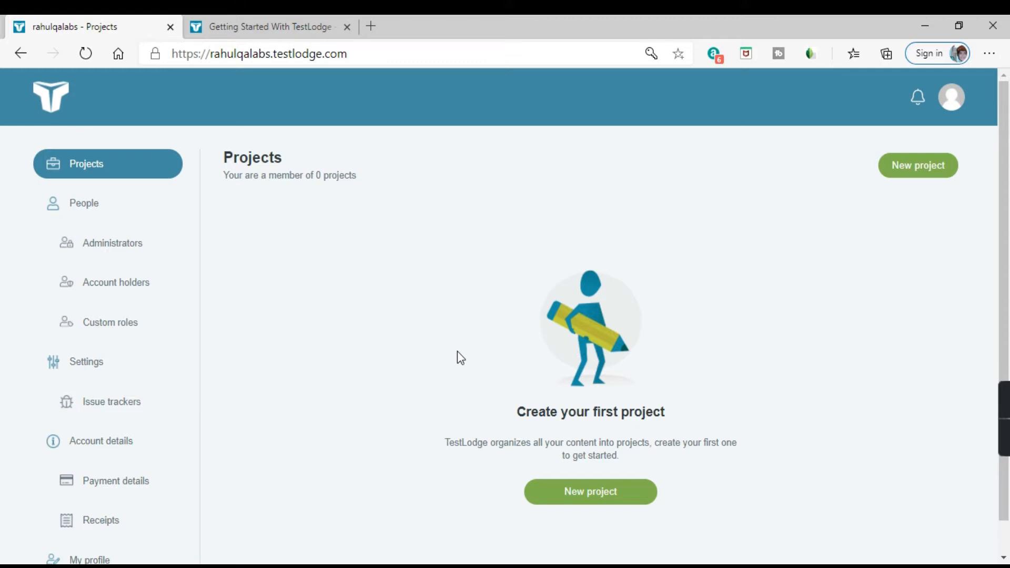
mouse_move(466, 367)
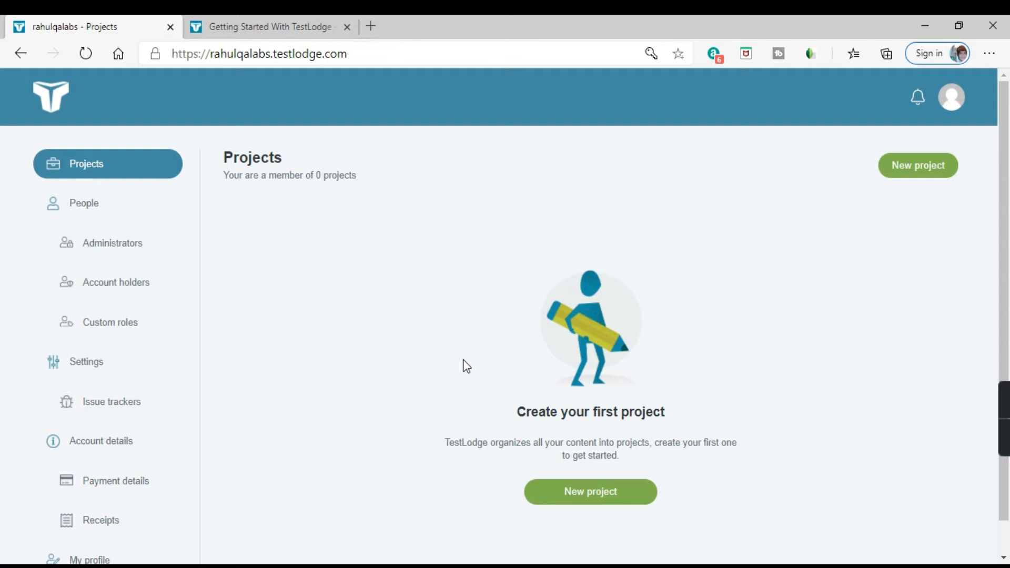
mouse_move(928, 201)
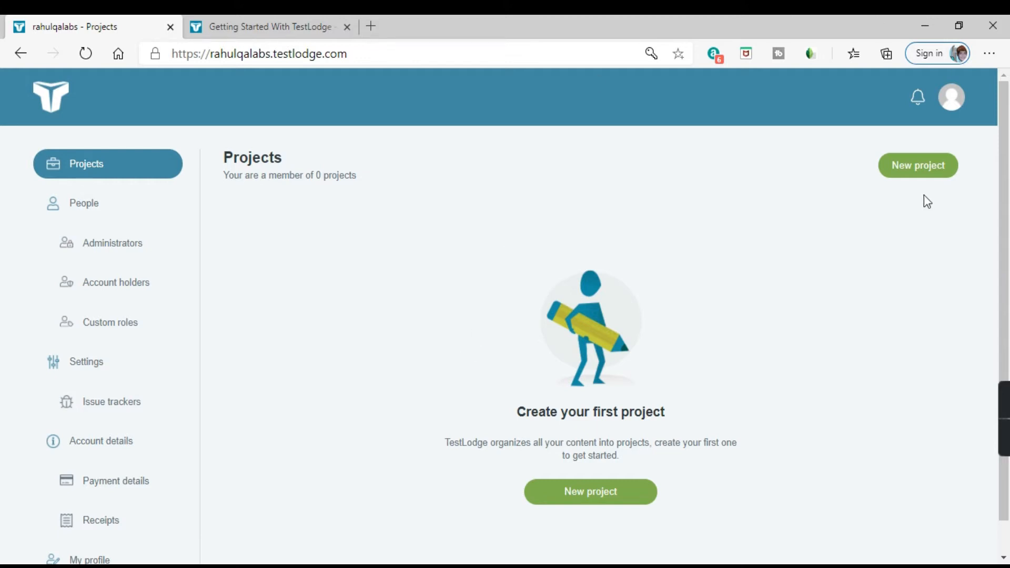
mouse_move(917, 165)
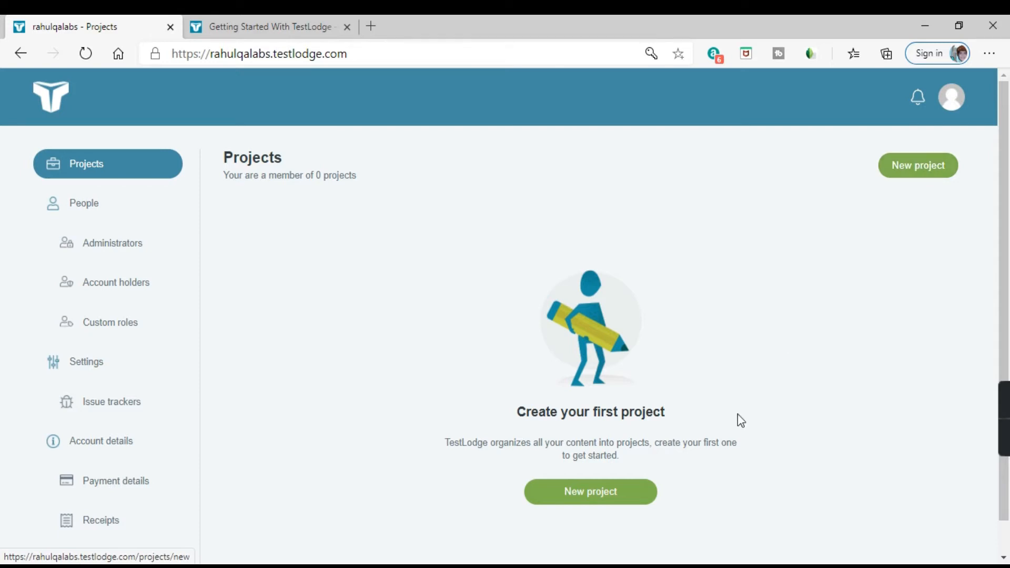
mouse_move(574, 504)
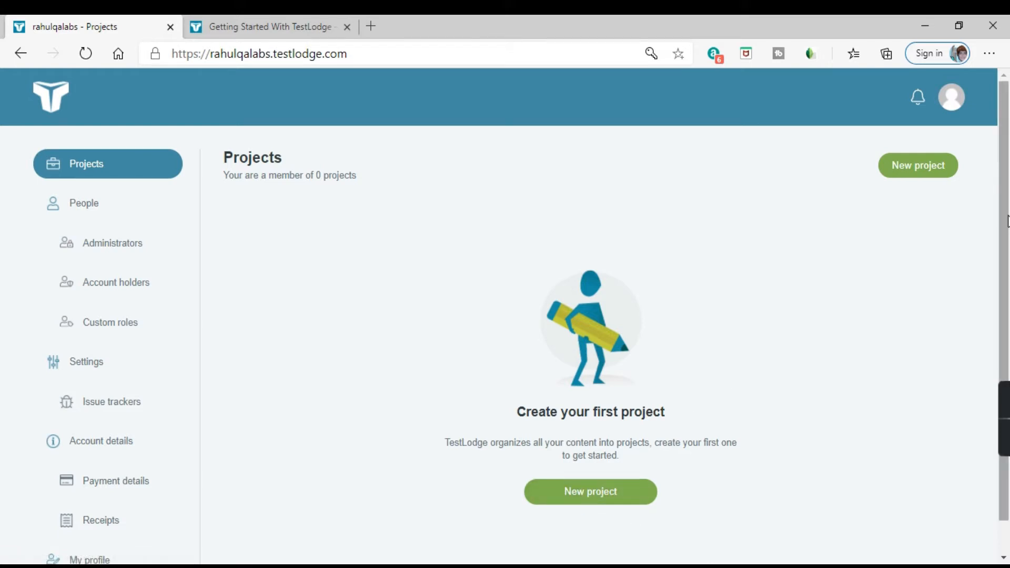
click(918, 165)
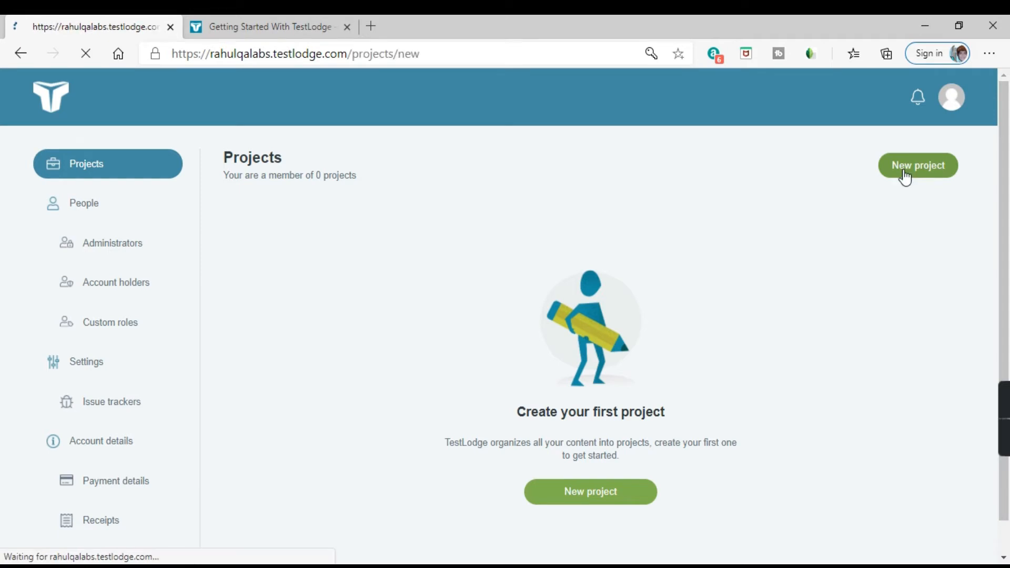
- Add the project named 'Retail Application Project(rahulqalabs.wordpress.com)'
click(917, 165)
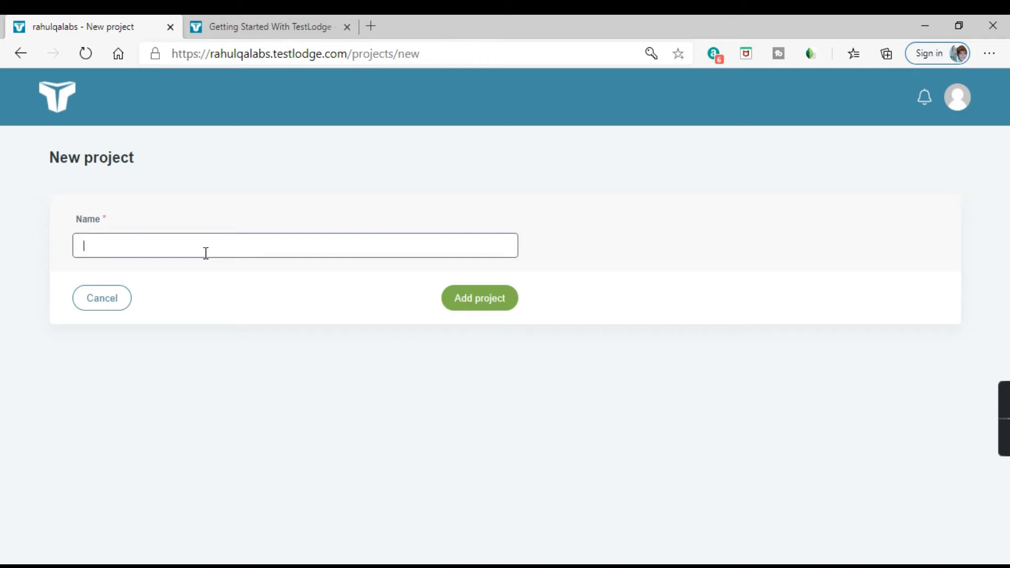
text(Reai)
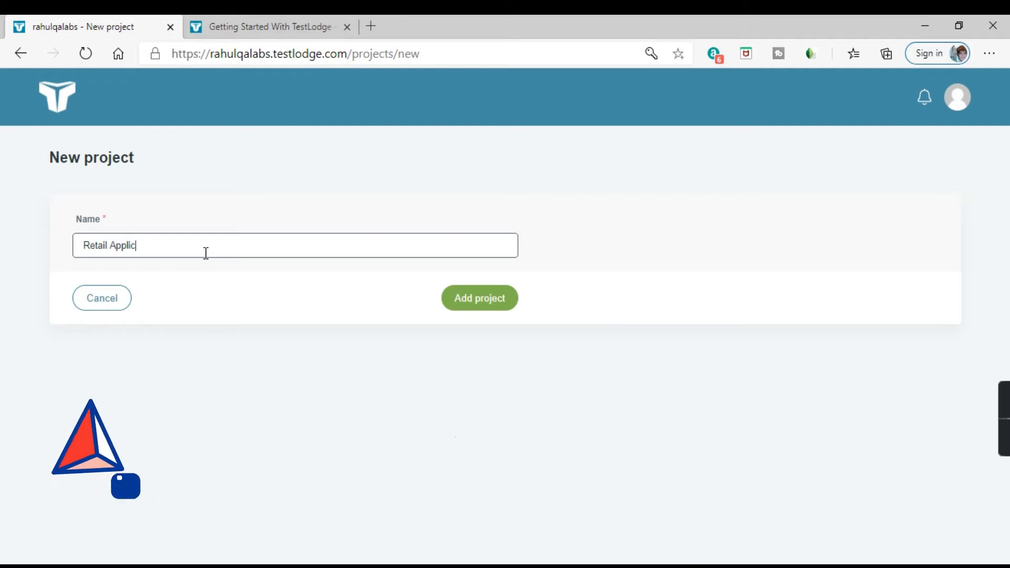
text(ation Pr)
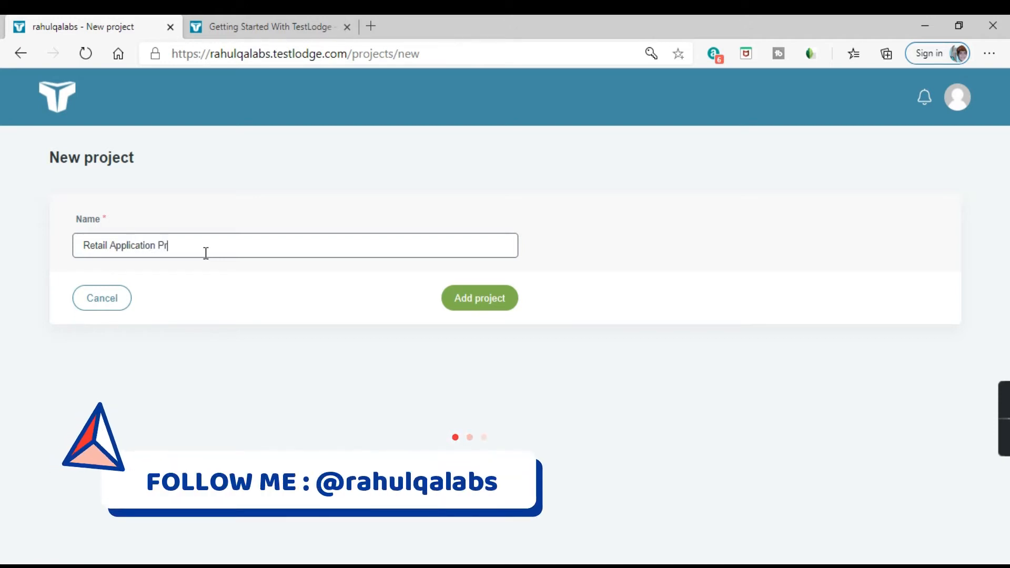
text(oject)
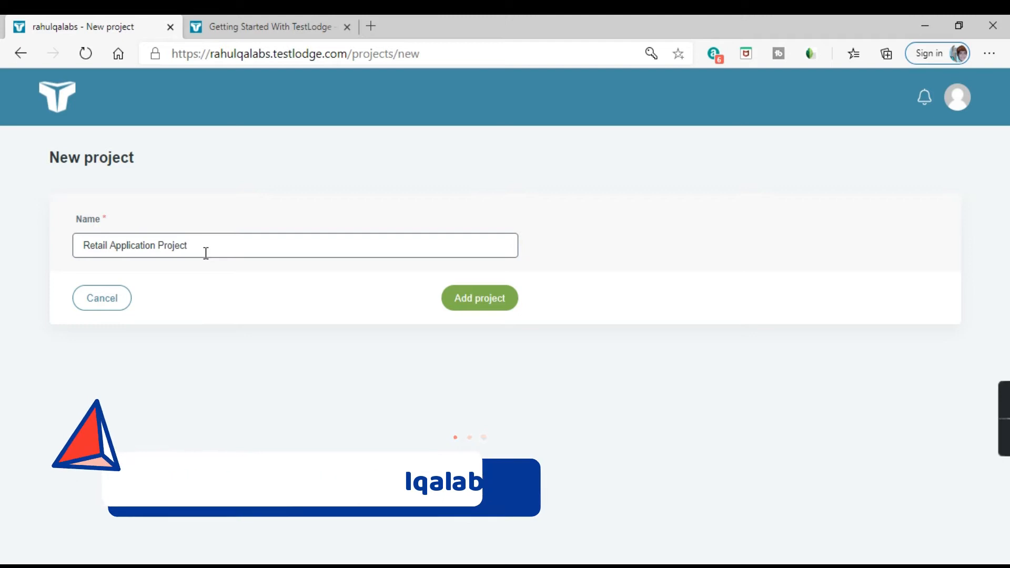
text((rahul)
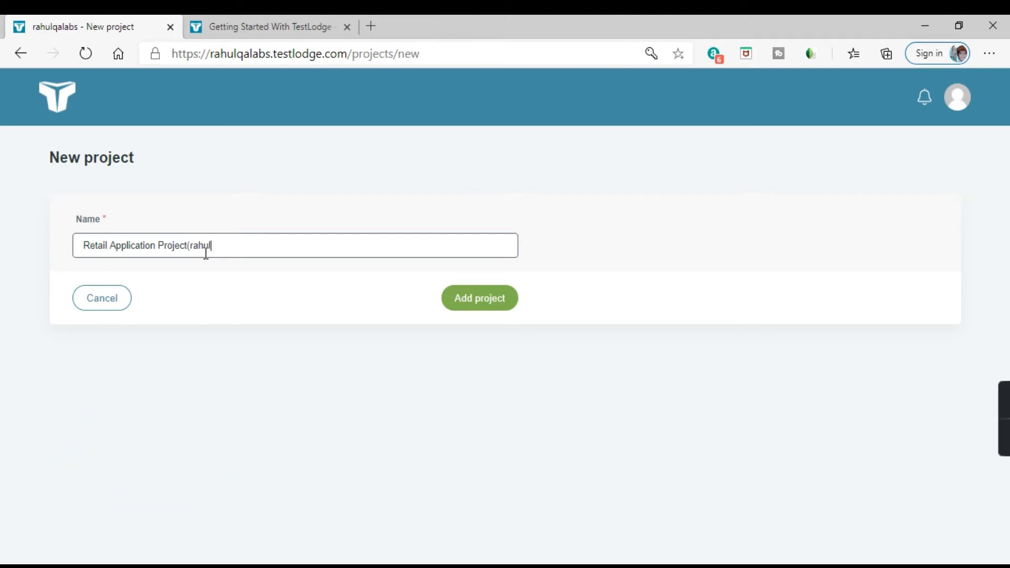
text(qalabs)
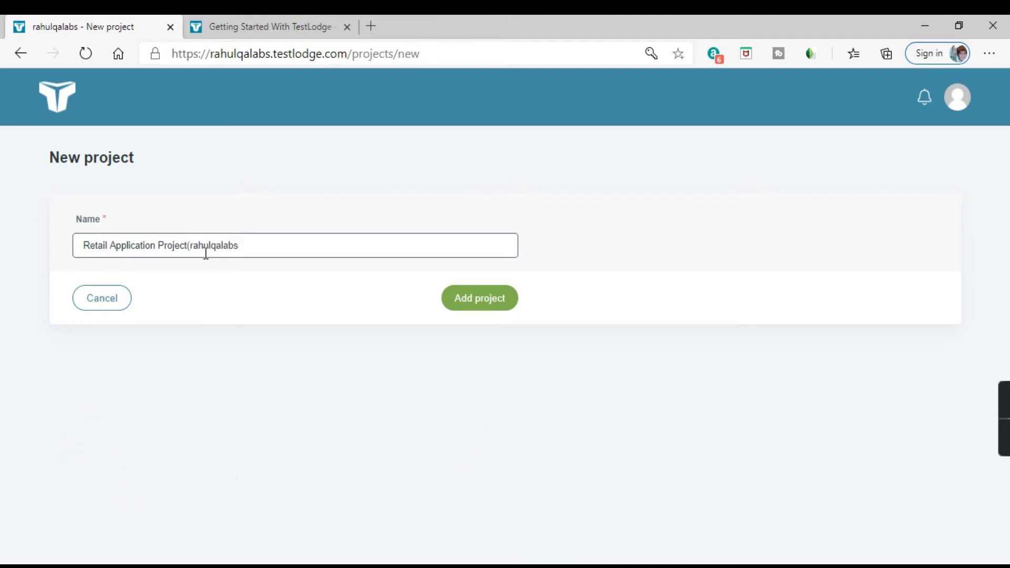
text(.wordpress)
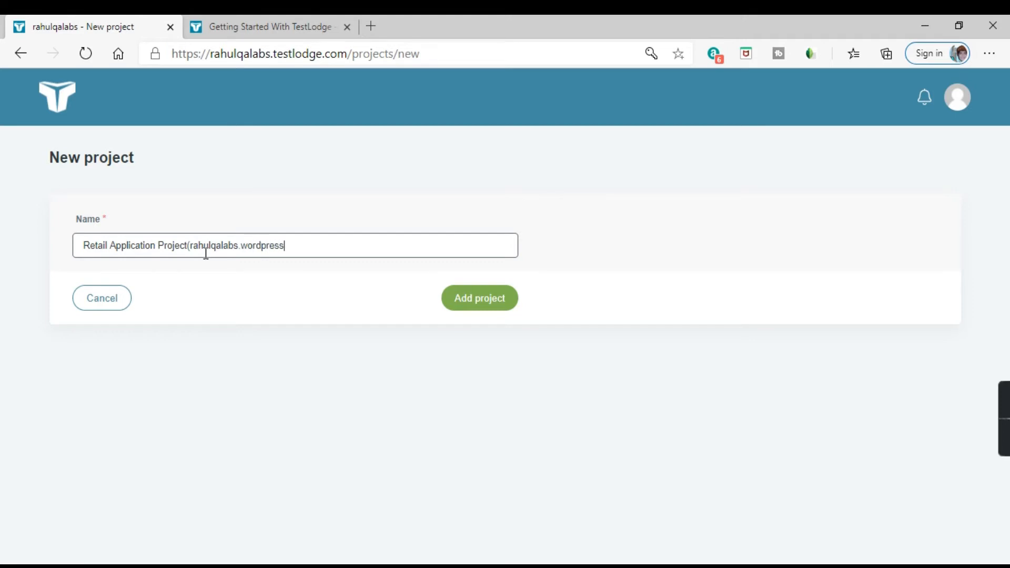
text(.com))
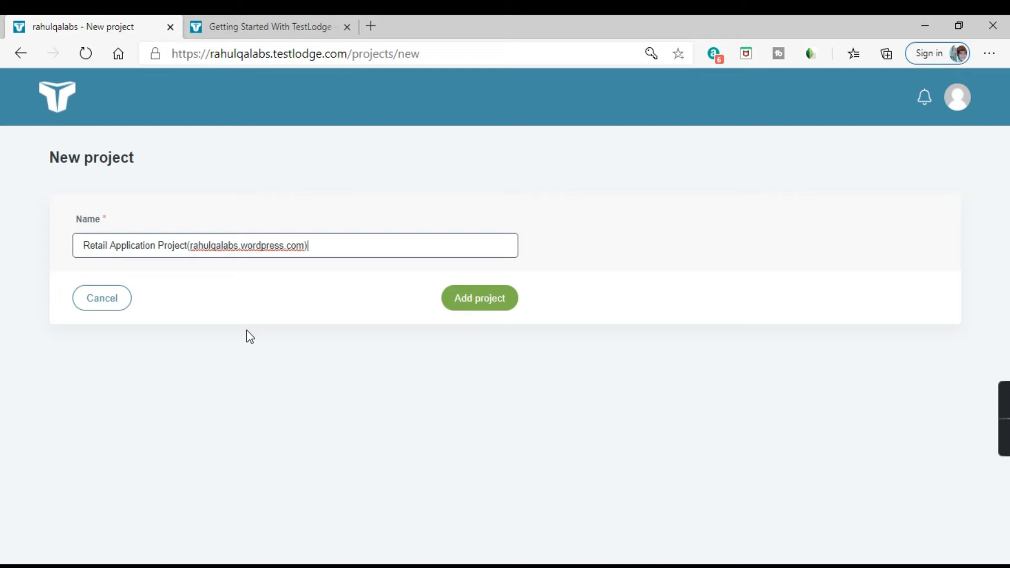
mouse_move(213, 270)
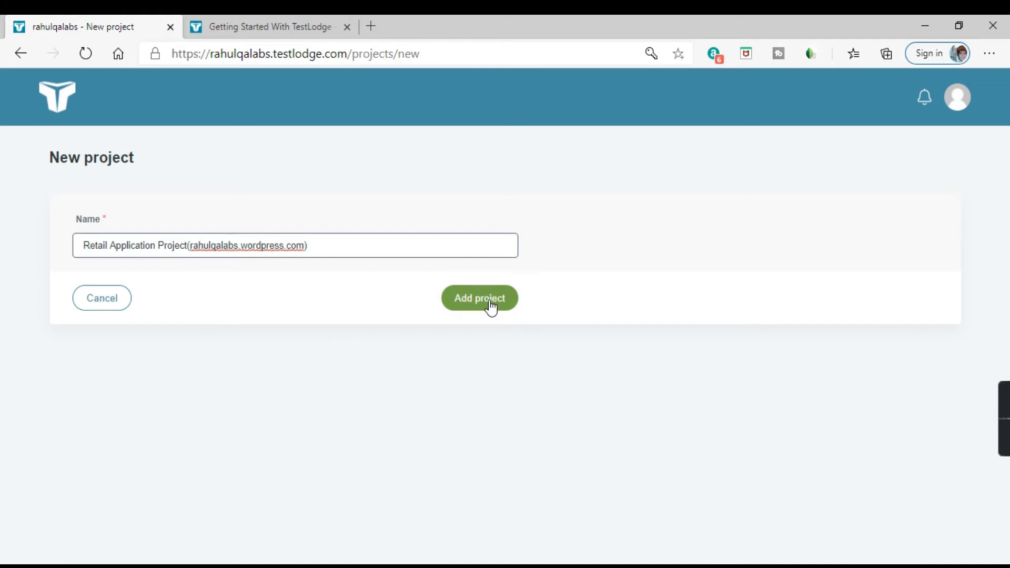
click(479, 298)
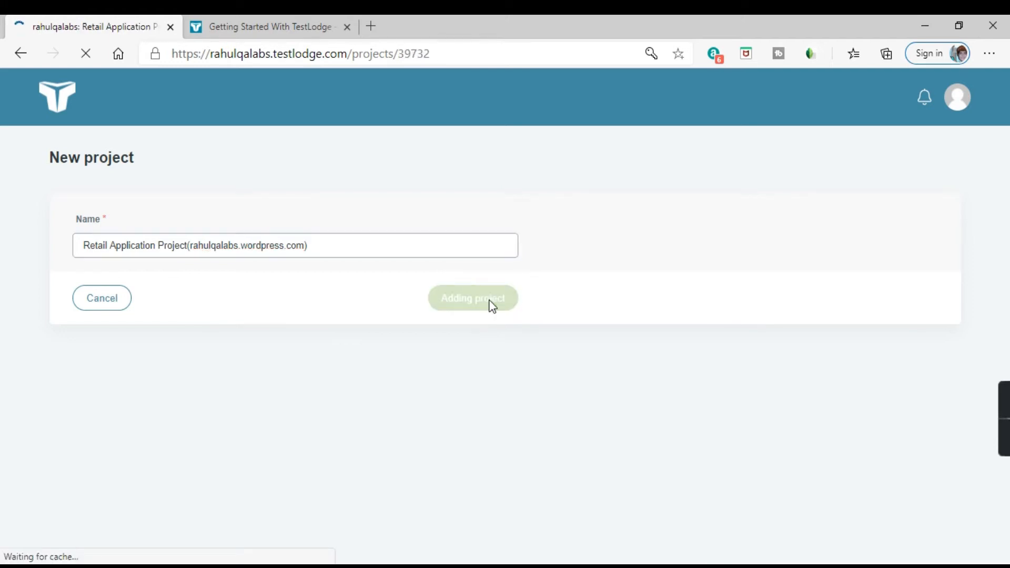
- Confirm the project-created message on the Project overview & activity page
click(472, 298)
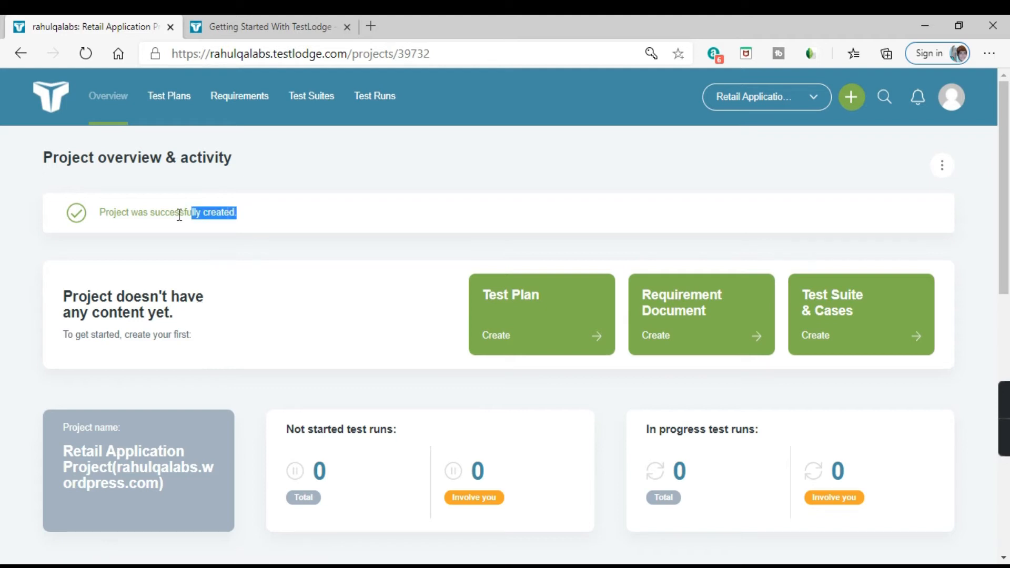
triple_click(167, 212)
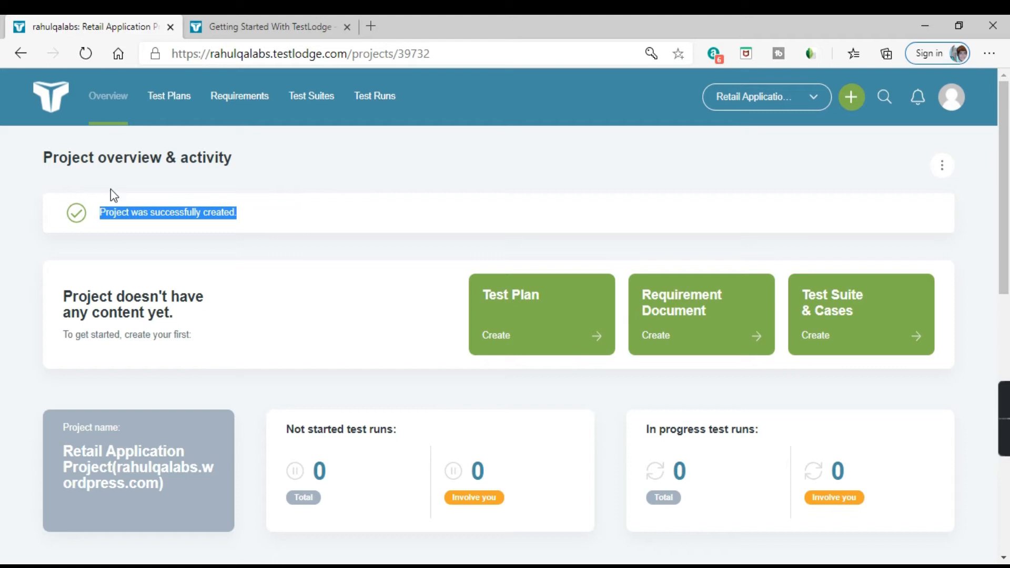
double_click(135, 157)
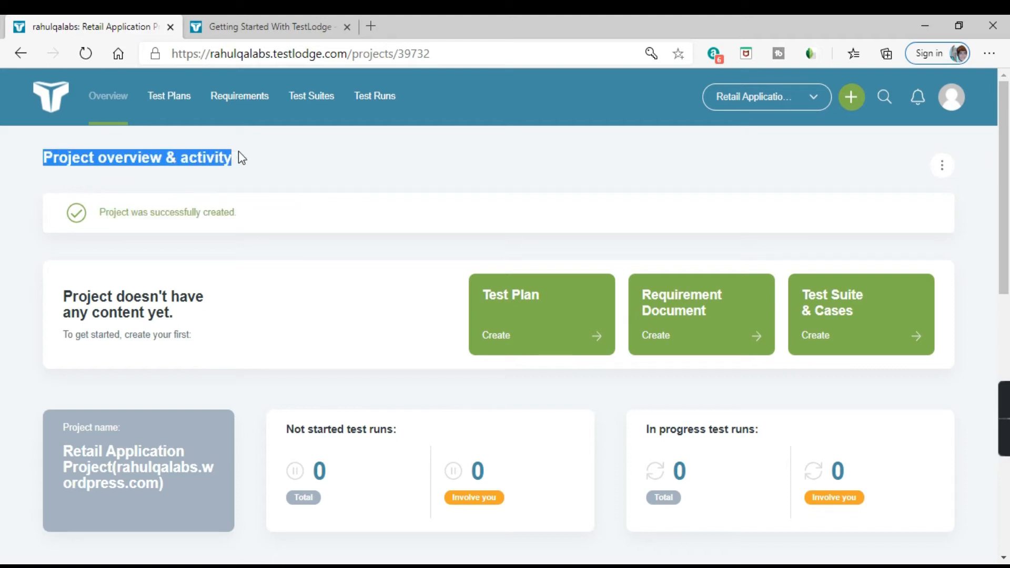
scroll(down, 3)
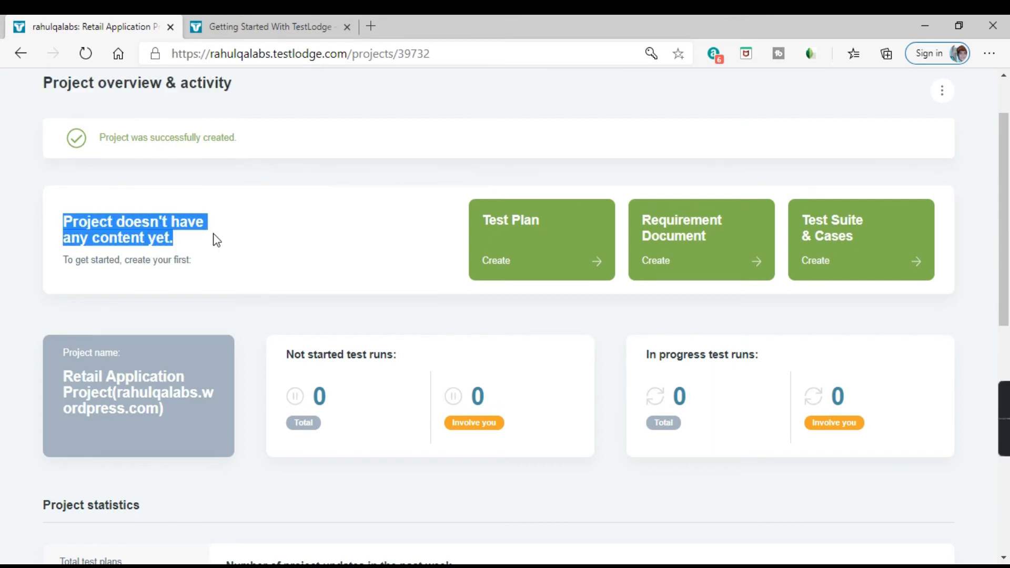
mouse_move(222, 251)
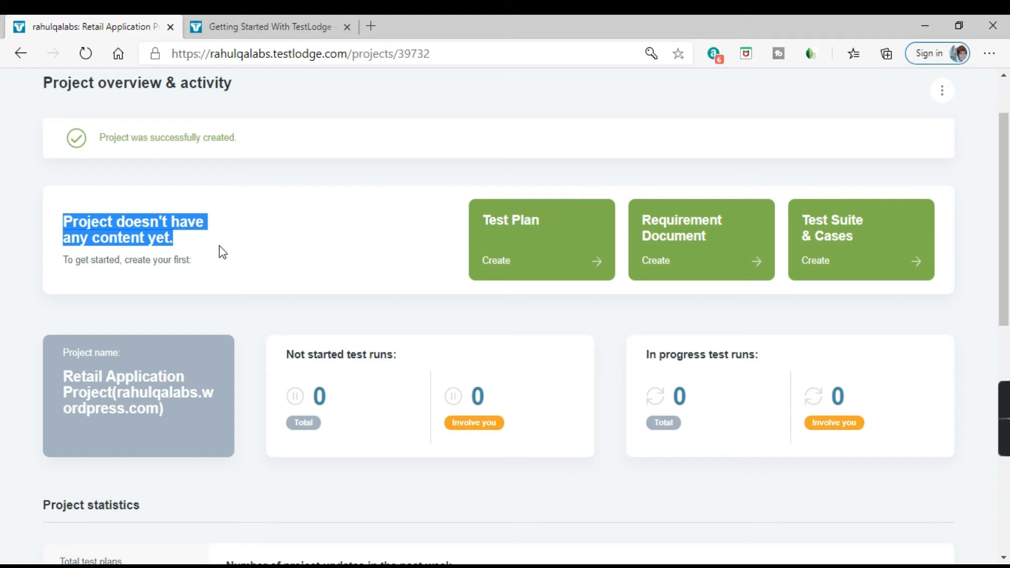
mouse_move(320, 338)
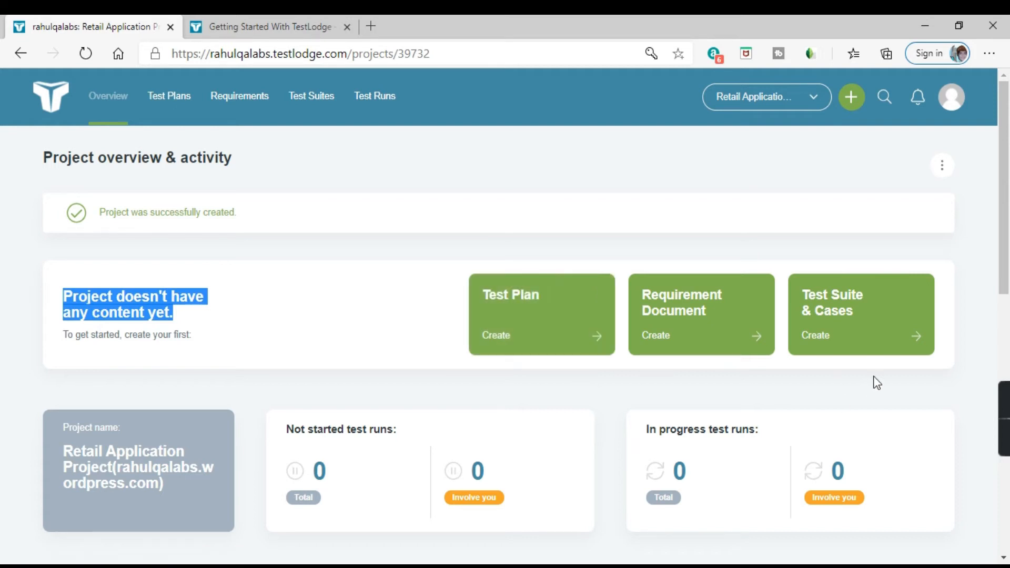
scroll(down, 3)
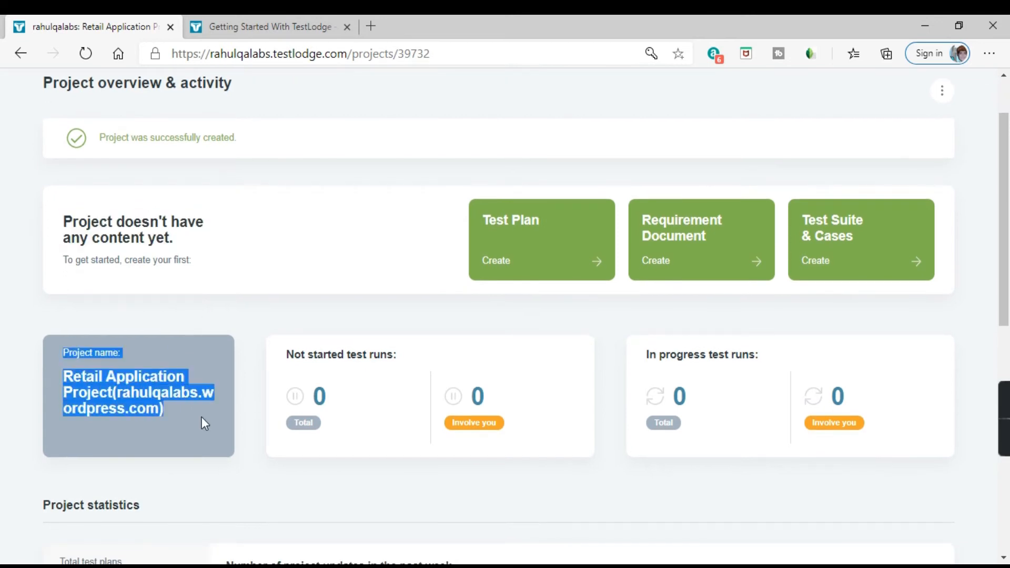
mouse_move(353, 406)
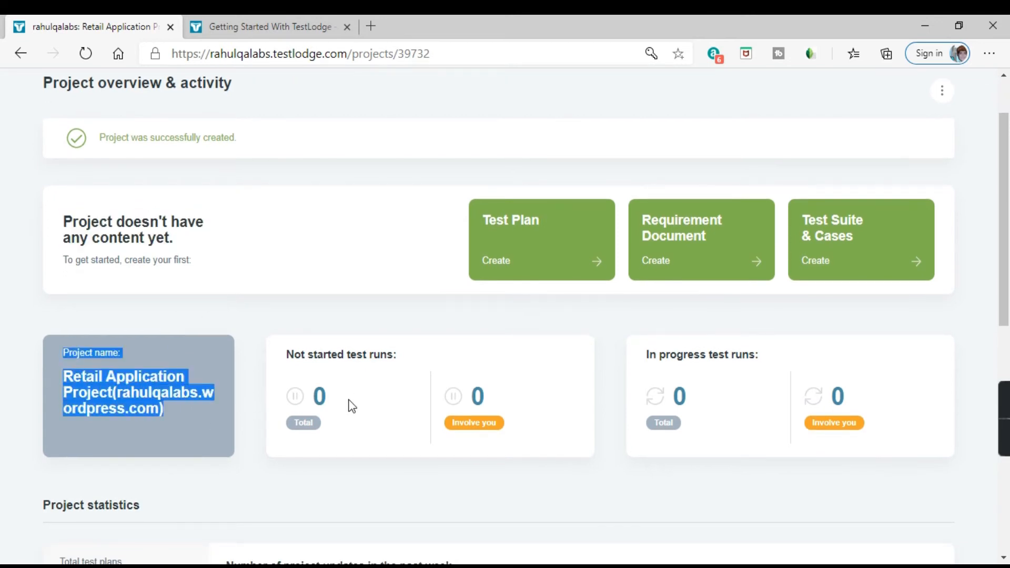
mouse_move(396, 438)
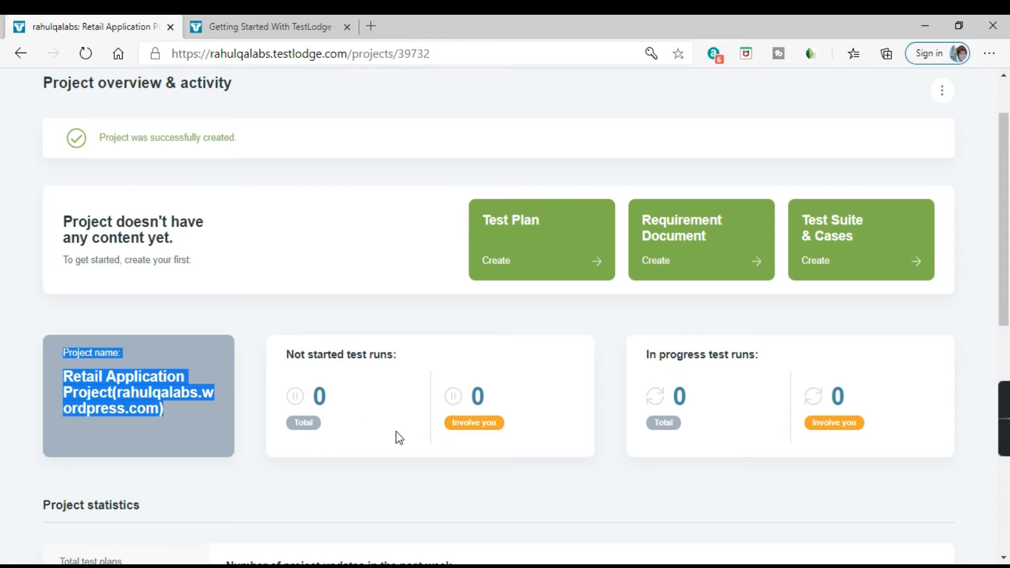
mouse_move(757, 382)
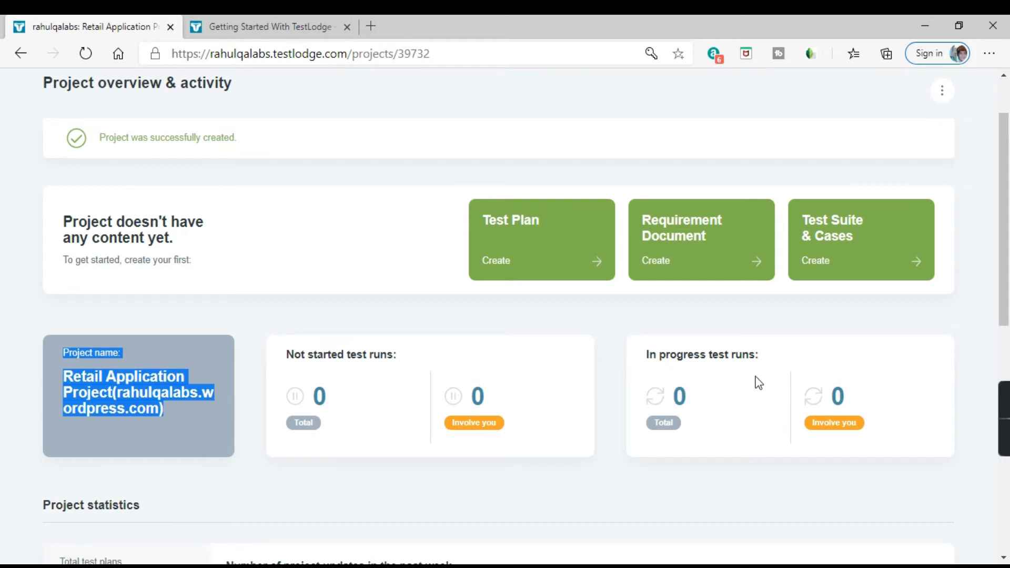
- Review the zero-valued project statistics: total test runs and the project updates chart
scroll(down, 3)
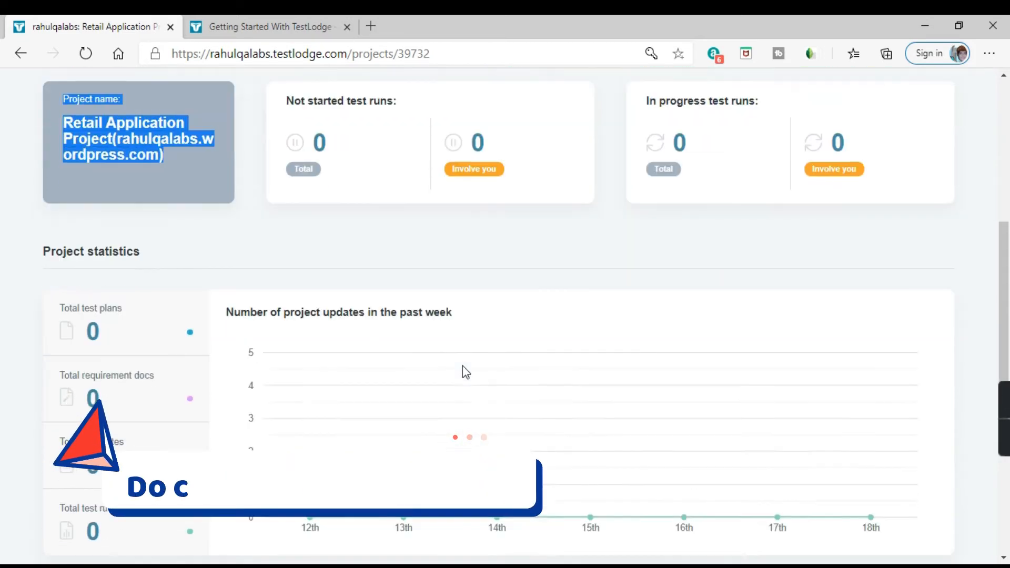
scroll(down, 3)
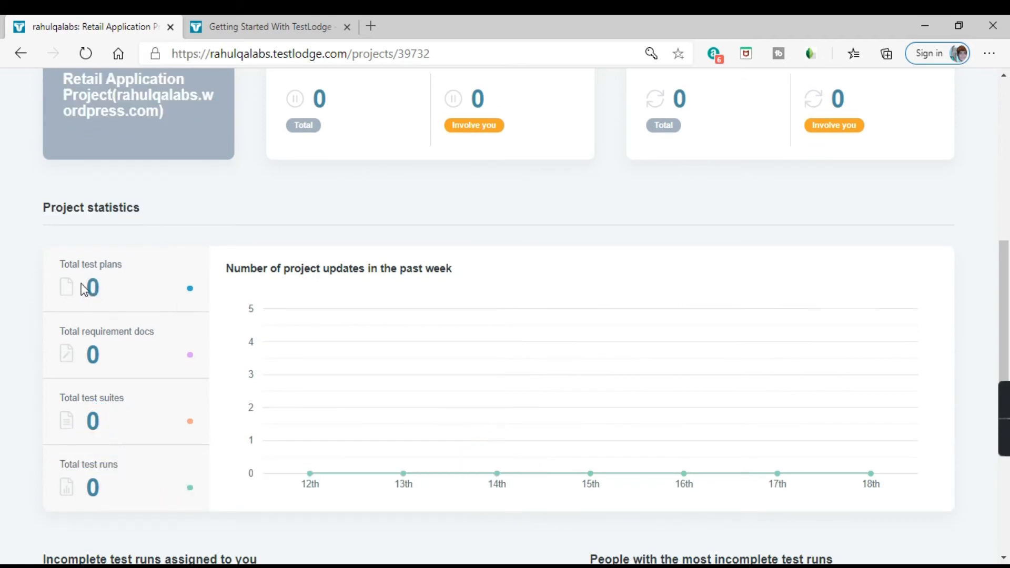
mouse_move(233, 260)
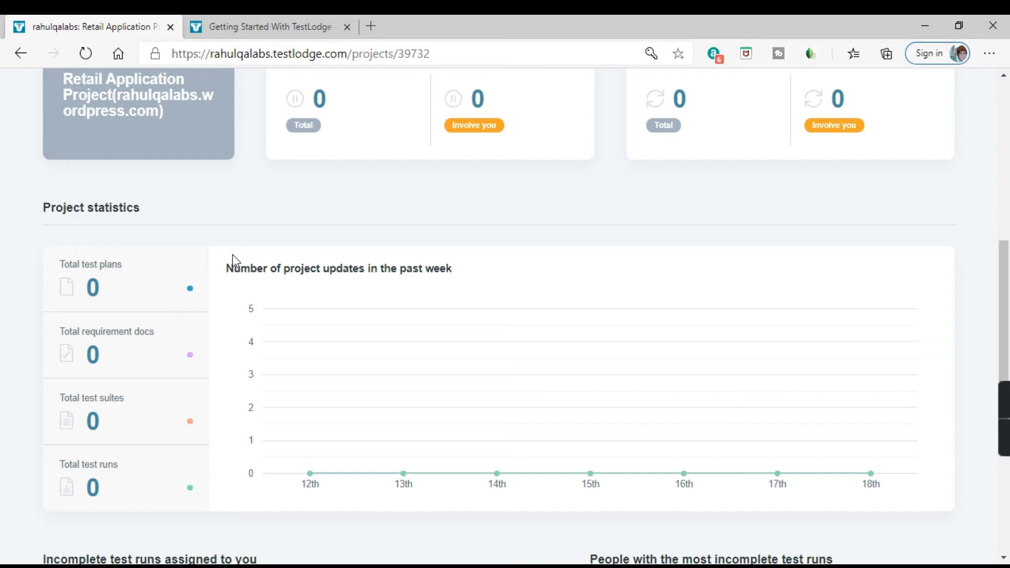
mouse_move(113, 362)
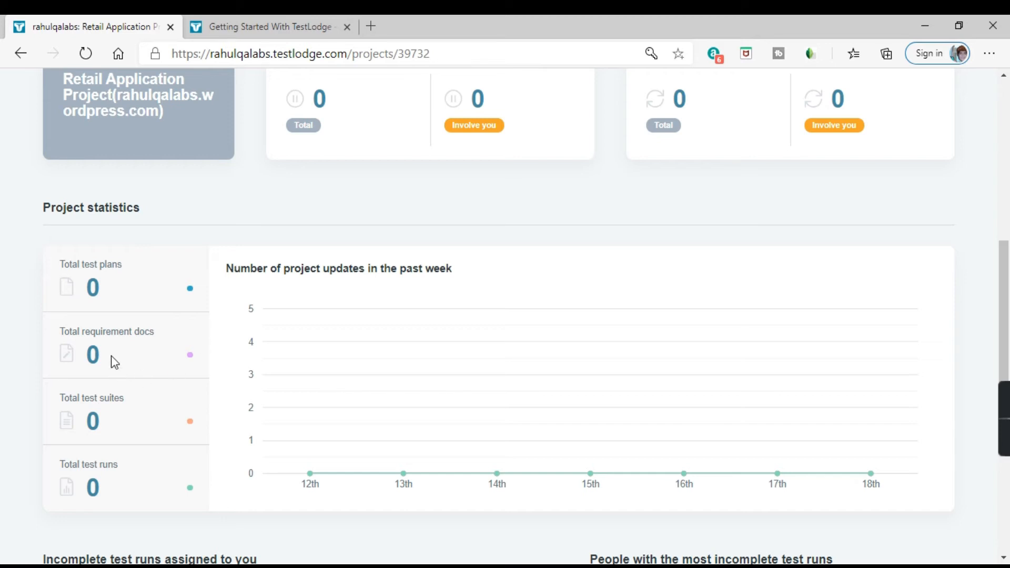
mouse_move(58, 415)
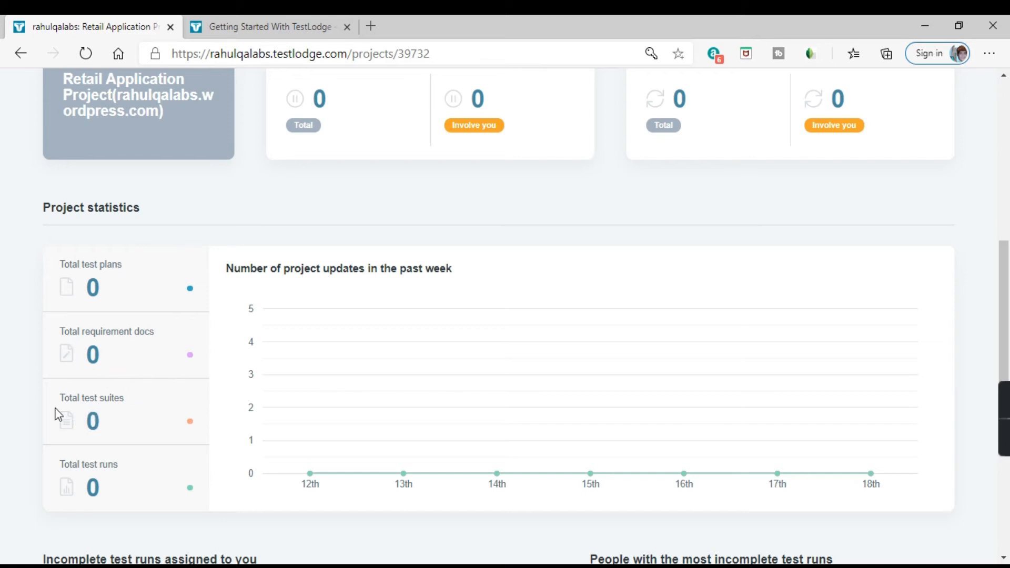
mouse_move(64, 461)
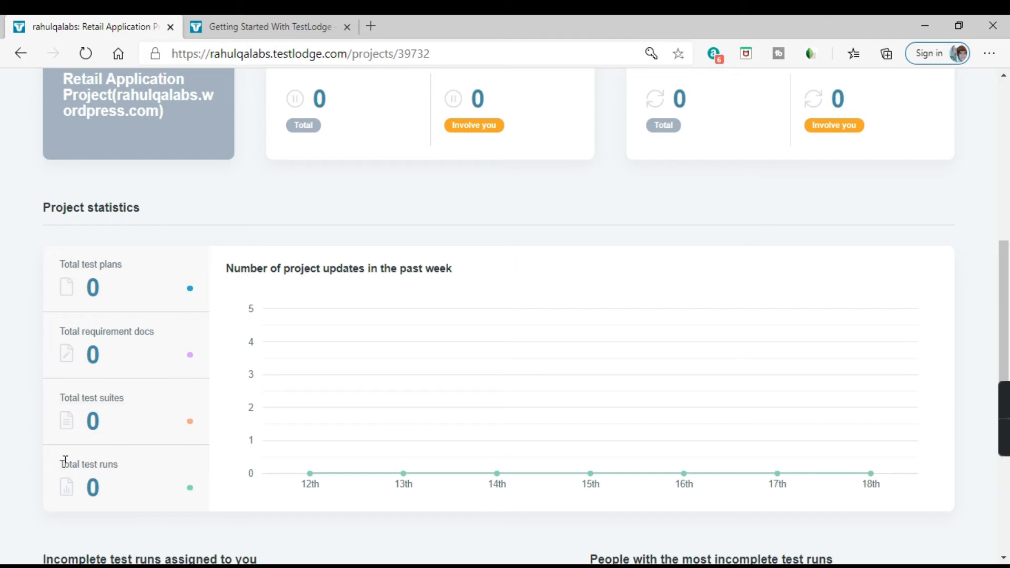
double_click(88, 464)
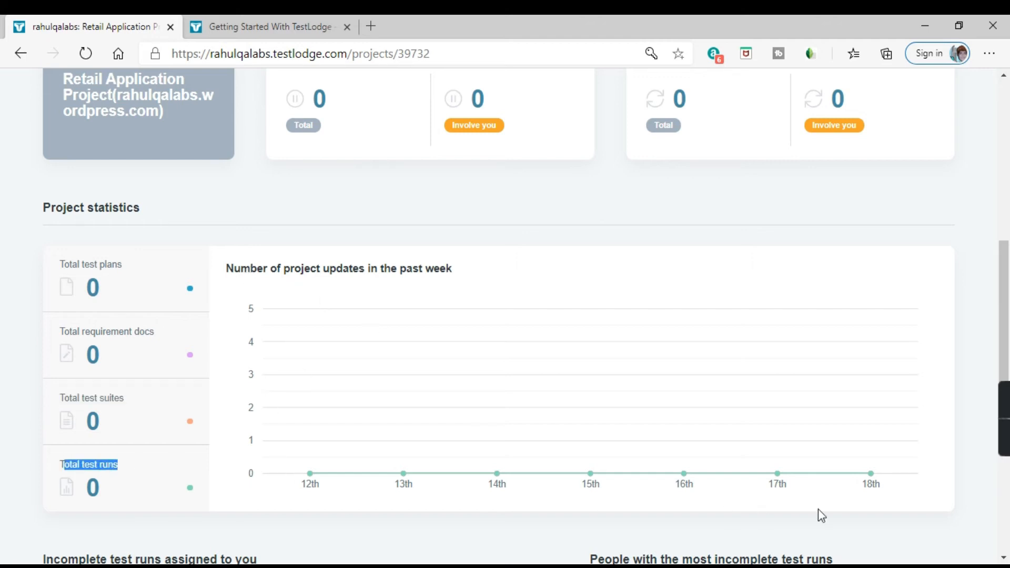
double_click(246, 268)
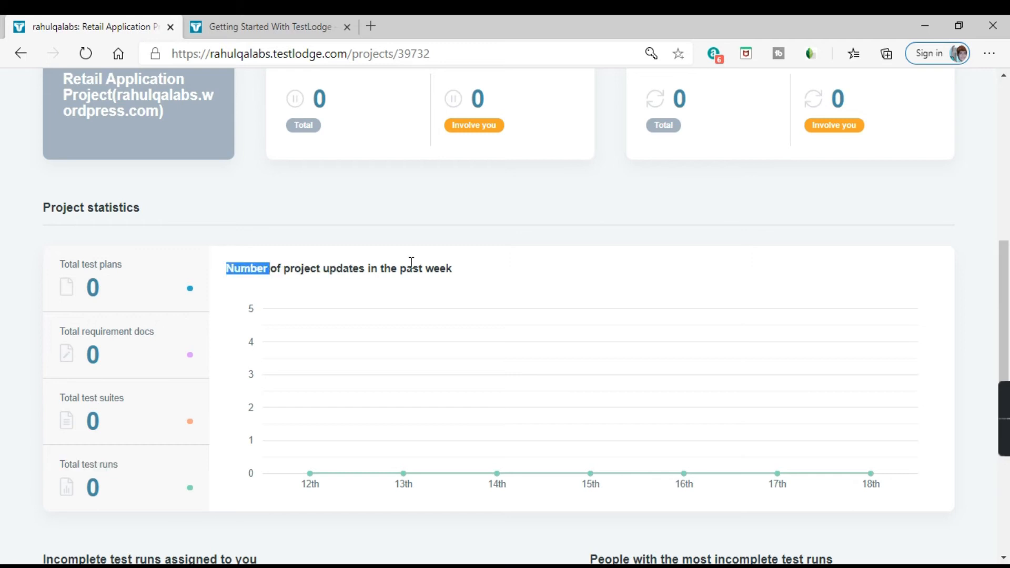
scroll(down, 3)
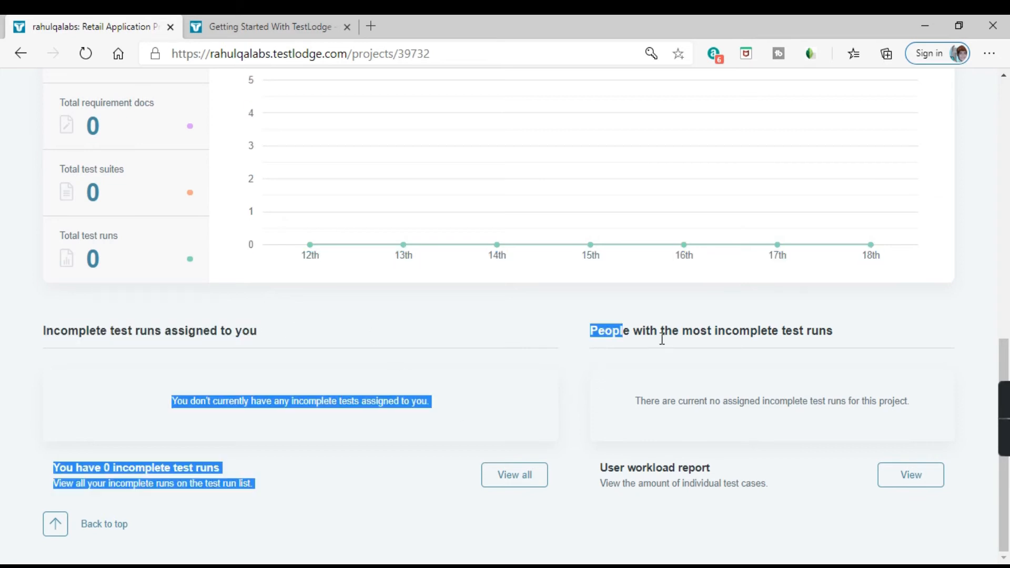
click(116, 488)
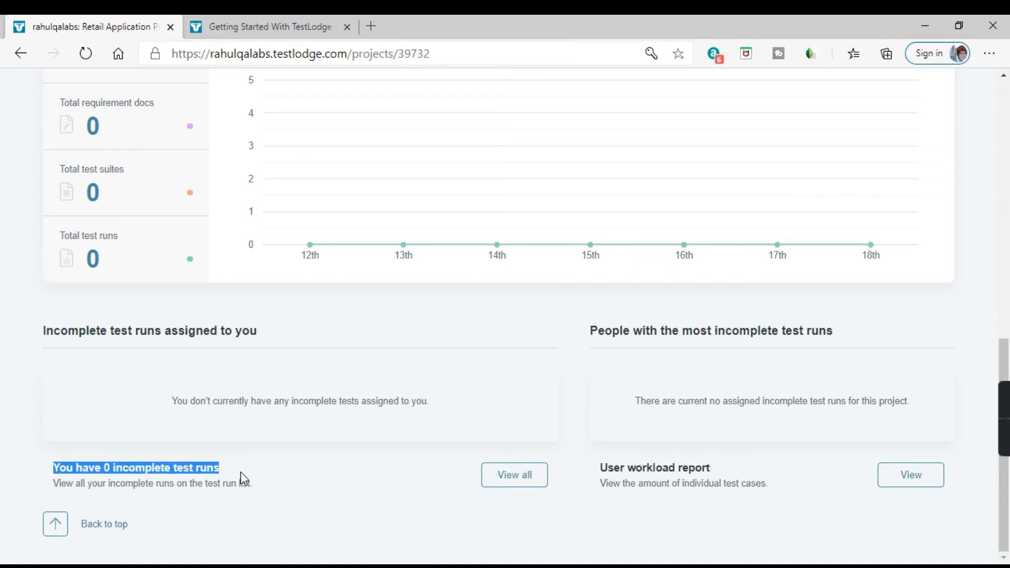
mouse_move(238, 503)
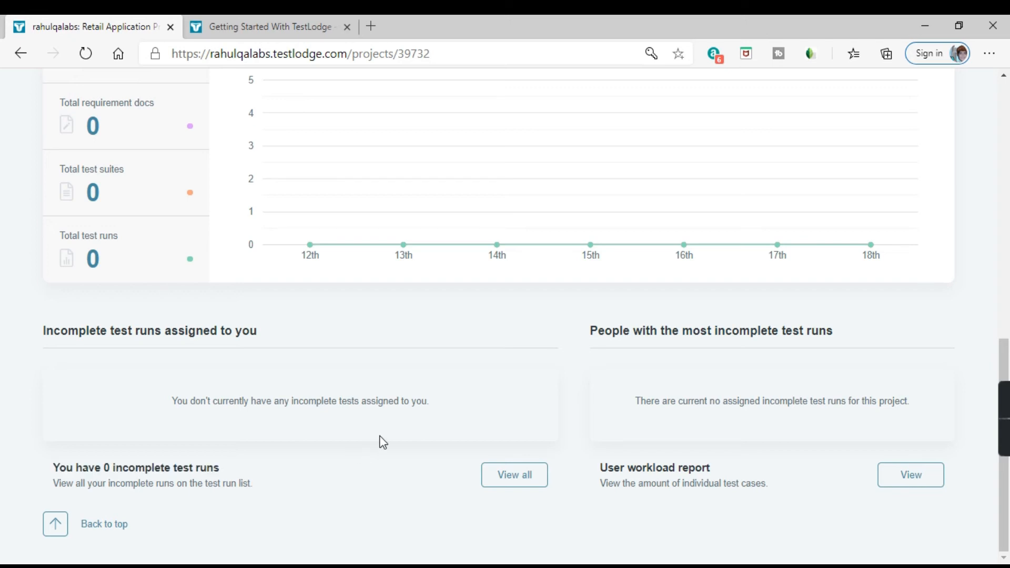
double_click(610, 467)
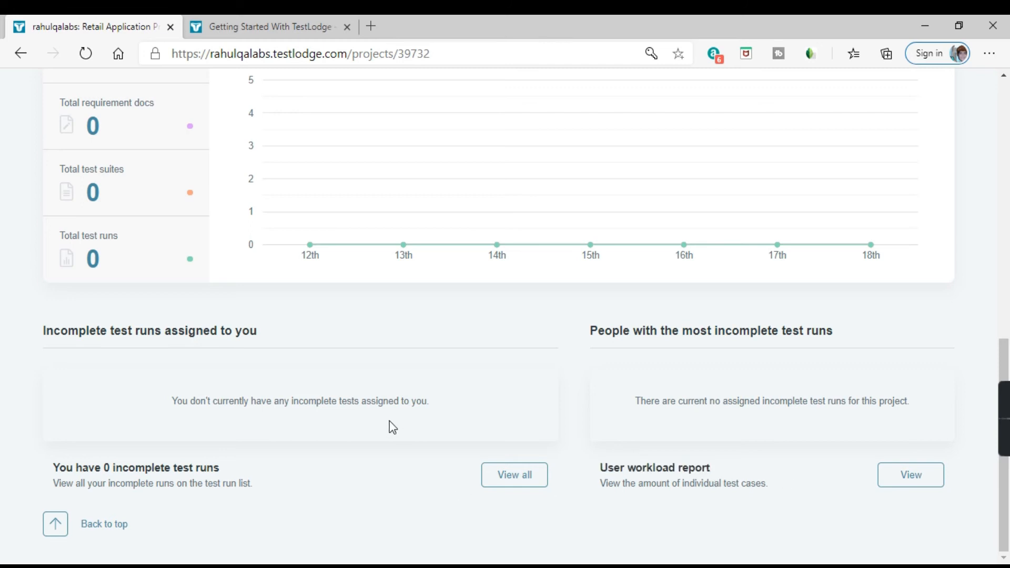
mouse_move(733, 519)
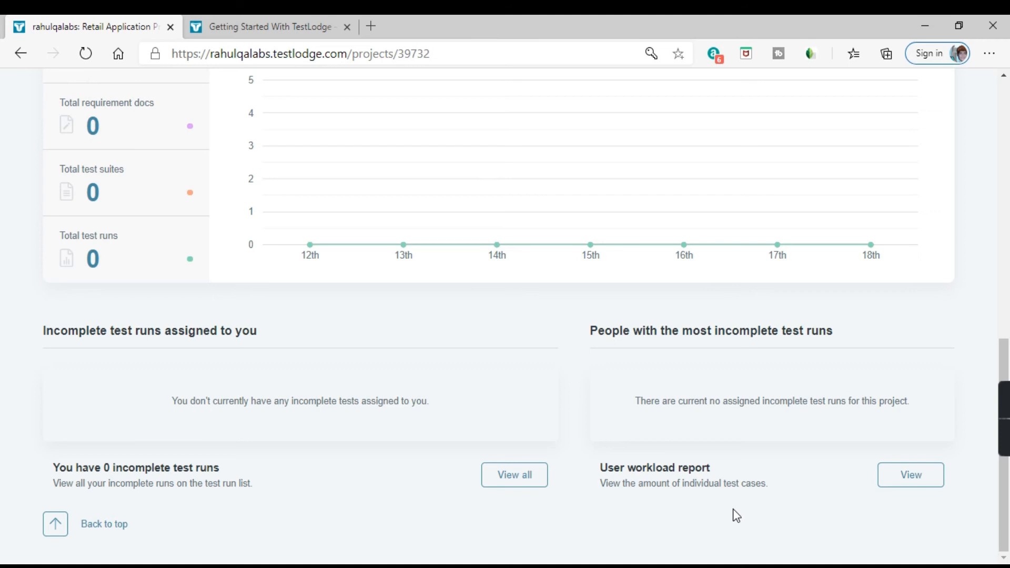
mouse_move(718, 524)
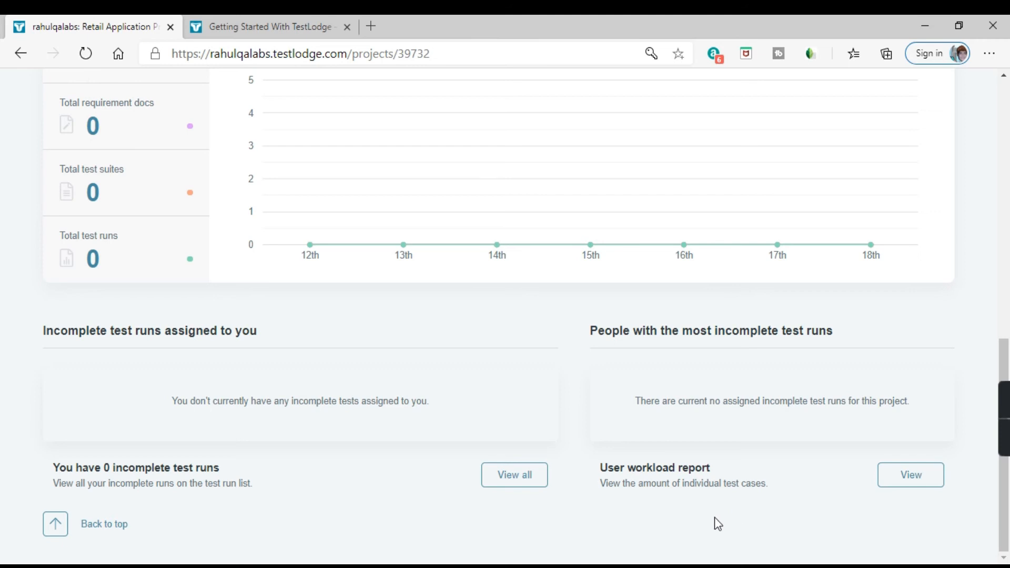
scroll(up, 3)
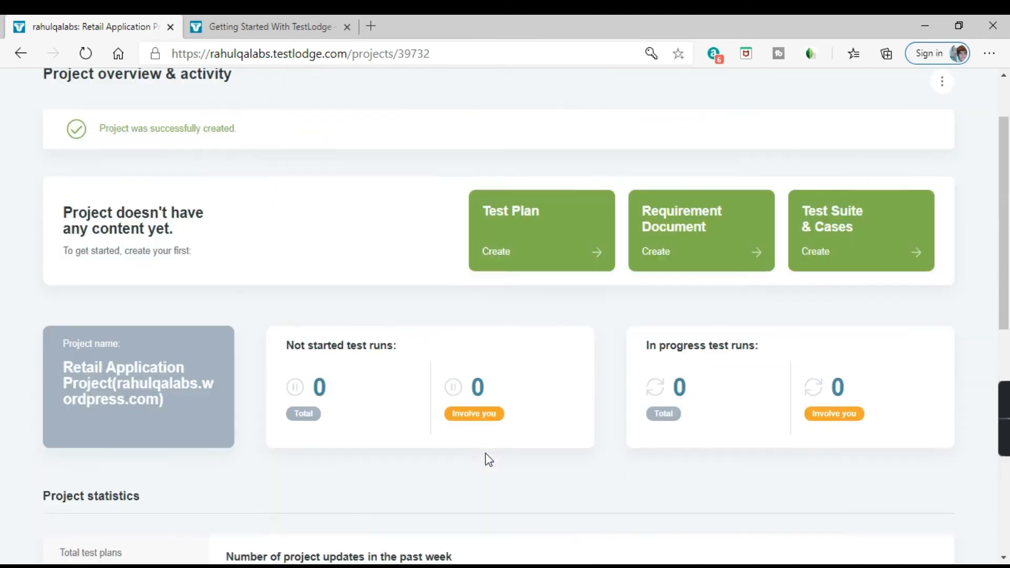
scroll(up, 3)
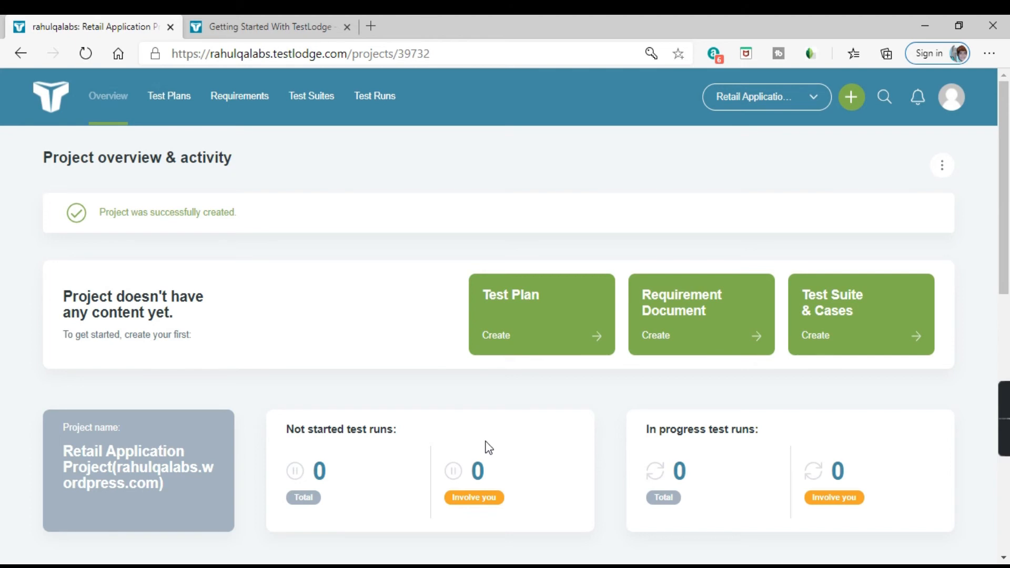
mouse_move(494, 427)
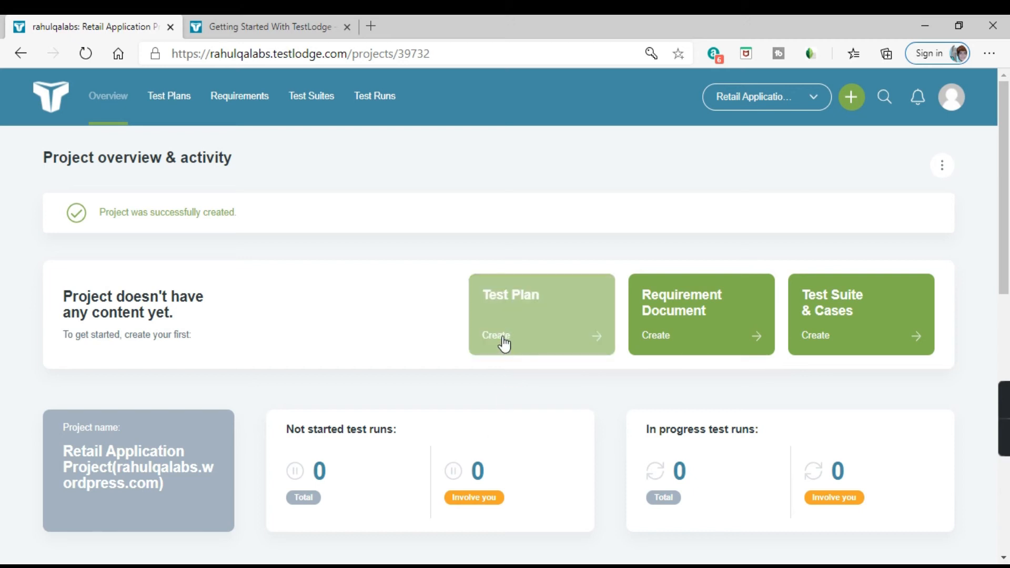
mouse_move(528, 380)
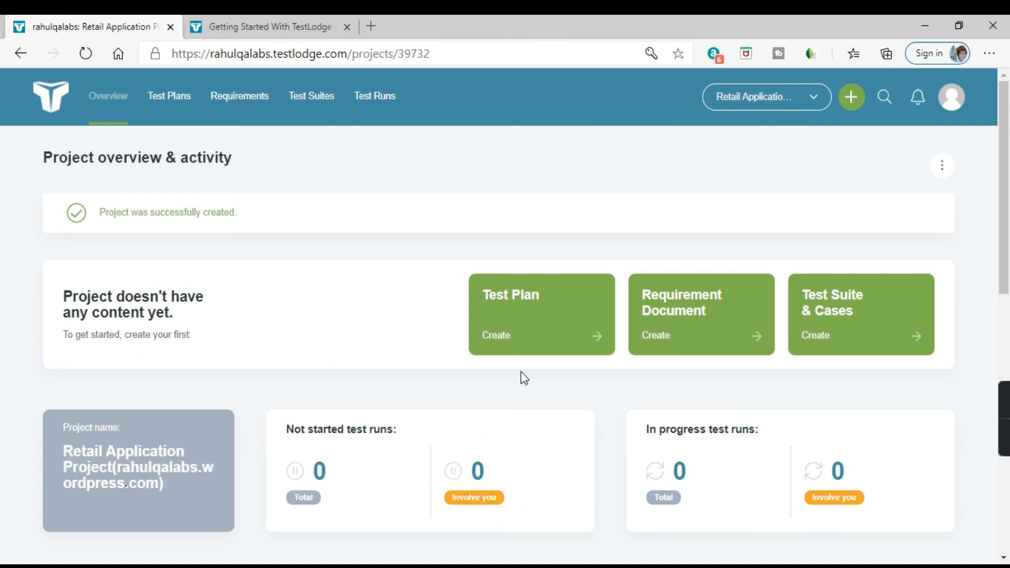
mouse_move(851, 97)
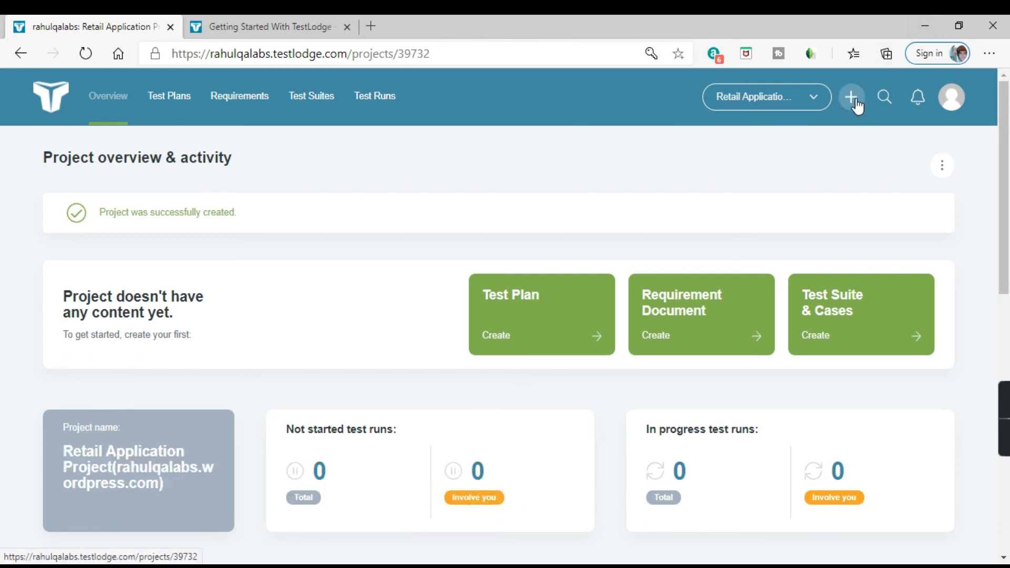
click(851, 97)
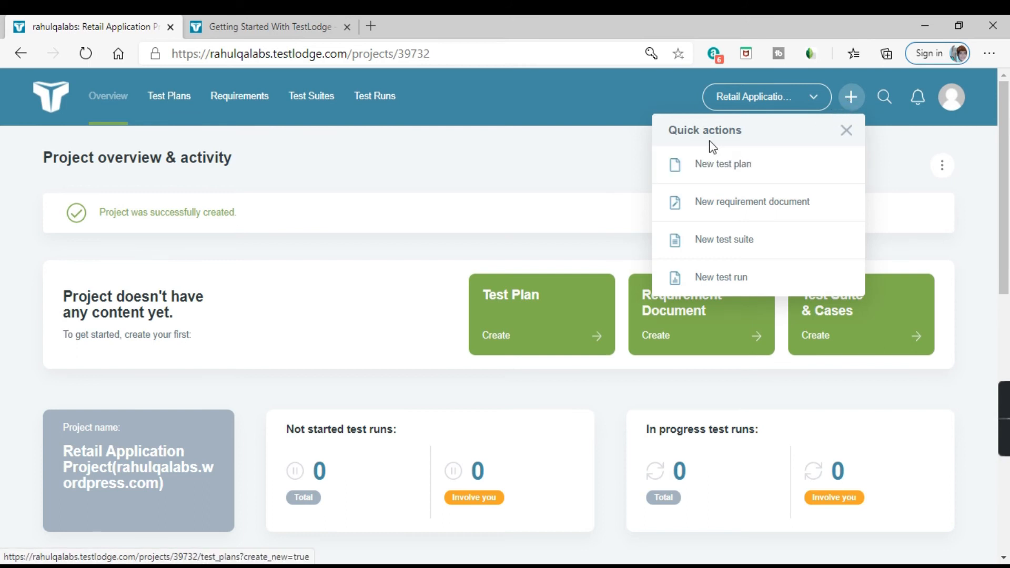
mouse_move(723, 164)
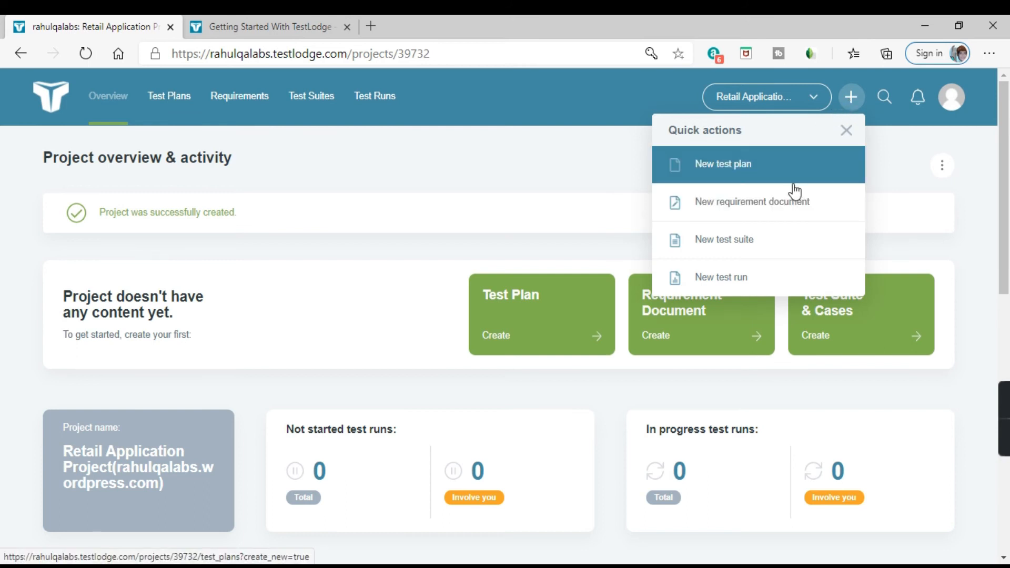
mouse_move(756, 202)
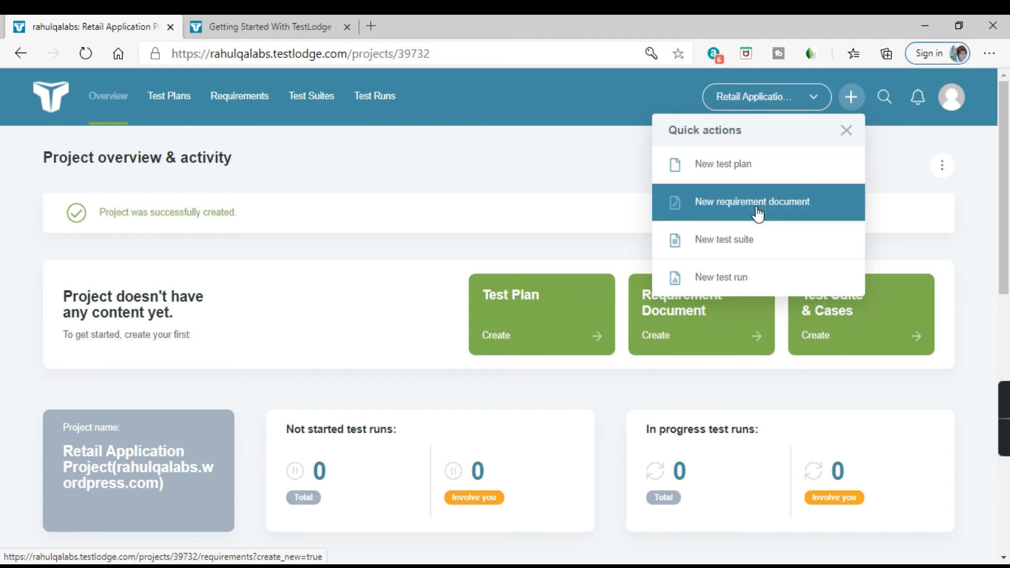
mouse_move(728, 251)
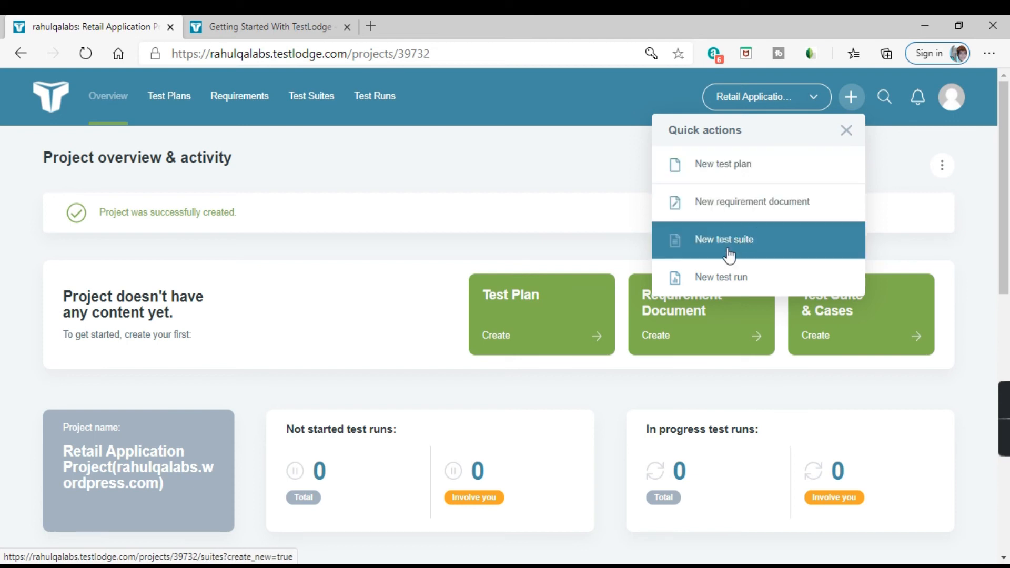
mouse_move(727, 276)
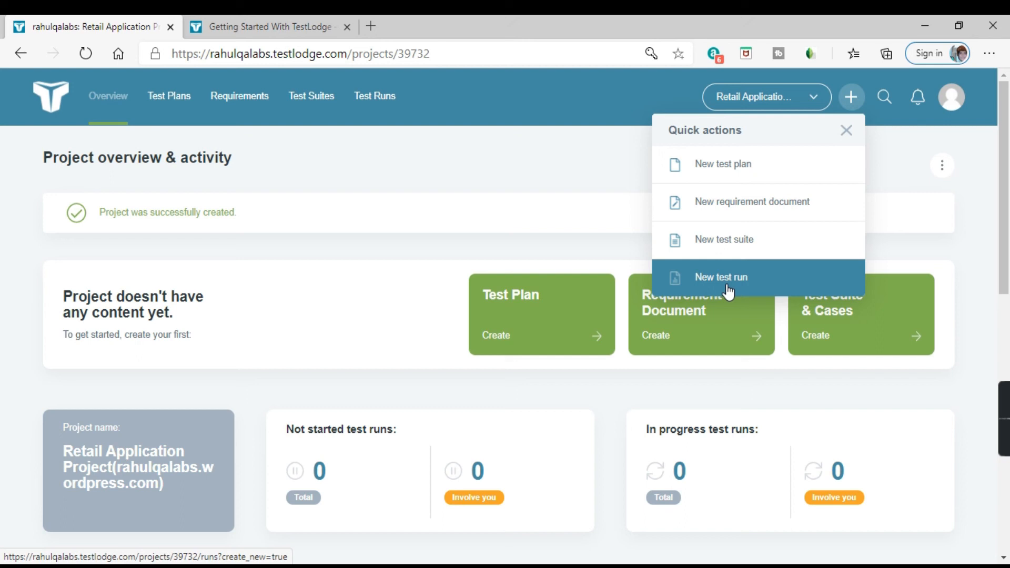
mouse_move(654, 286)
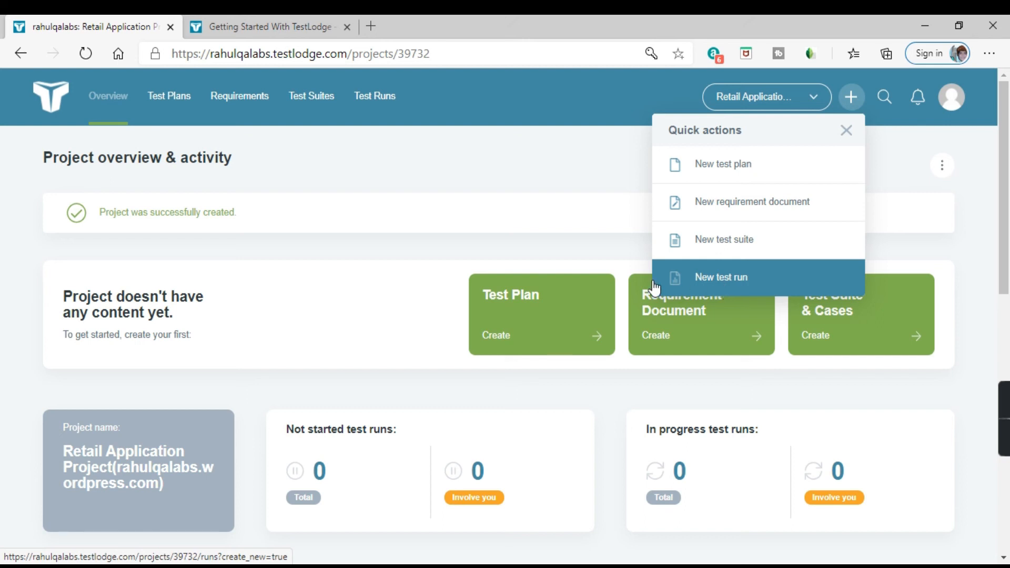
mouse_move(763, 103)
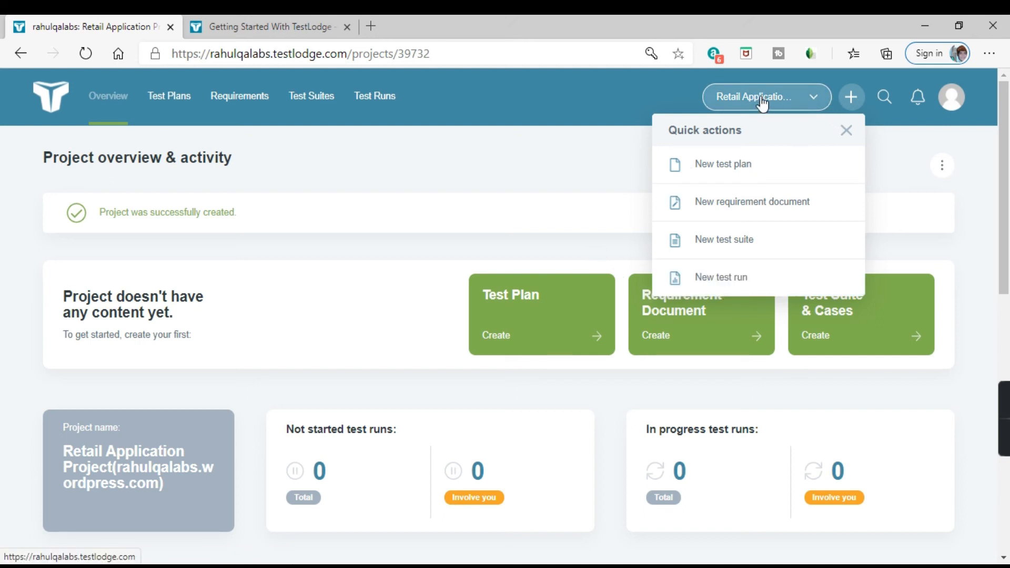
mouse_move(427, 176)
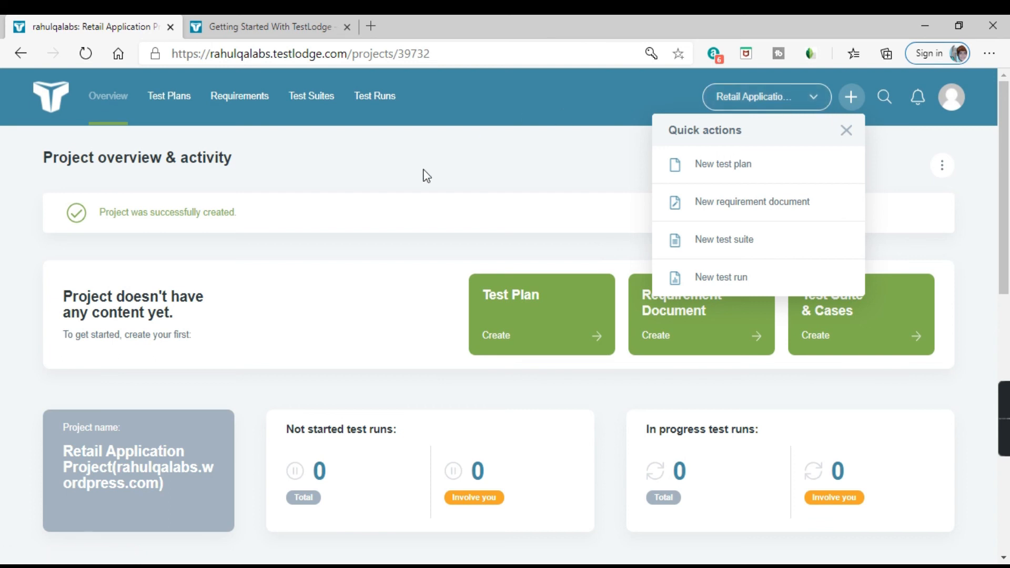
- Scroll down the project overview with the Quick actions menu open
scroll(down, 3)
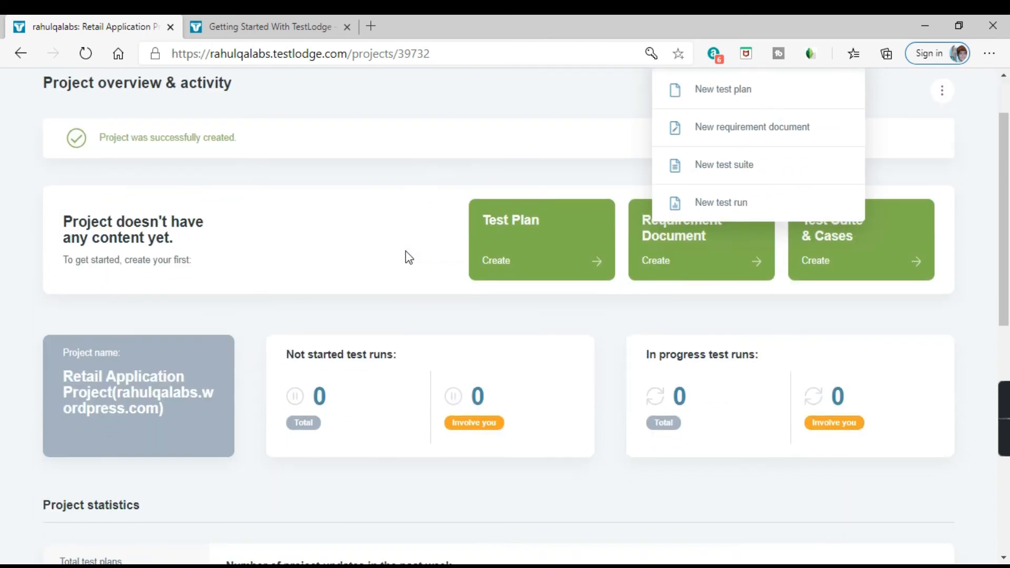
mouse_move(372, 338)
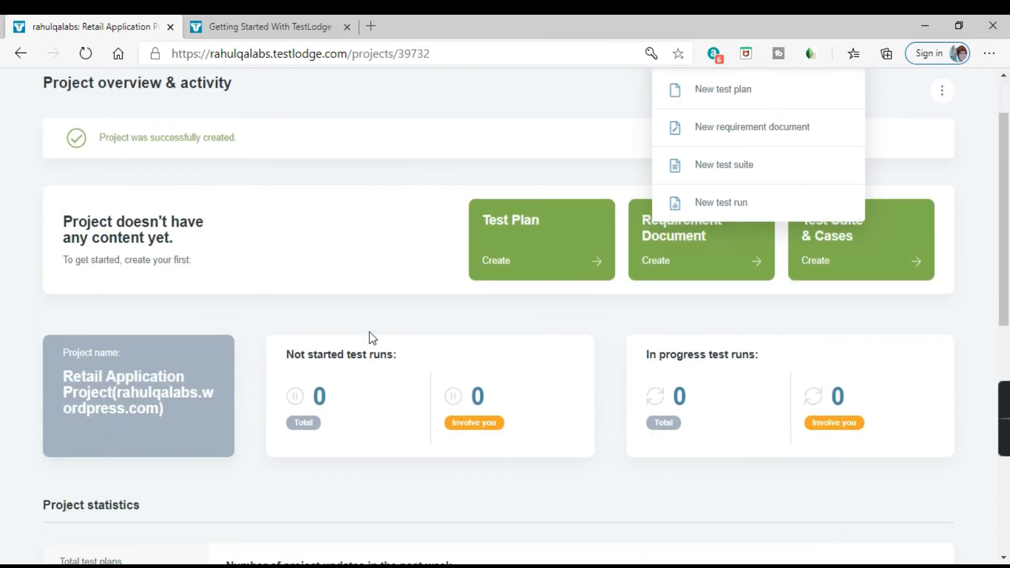
mouse_move(239, 307)
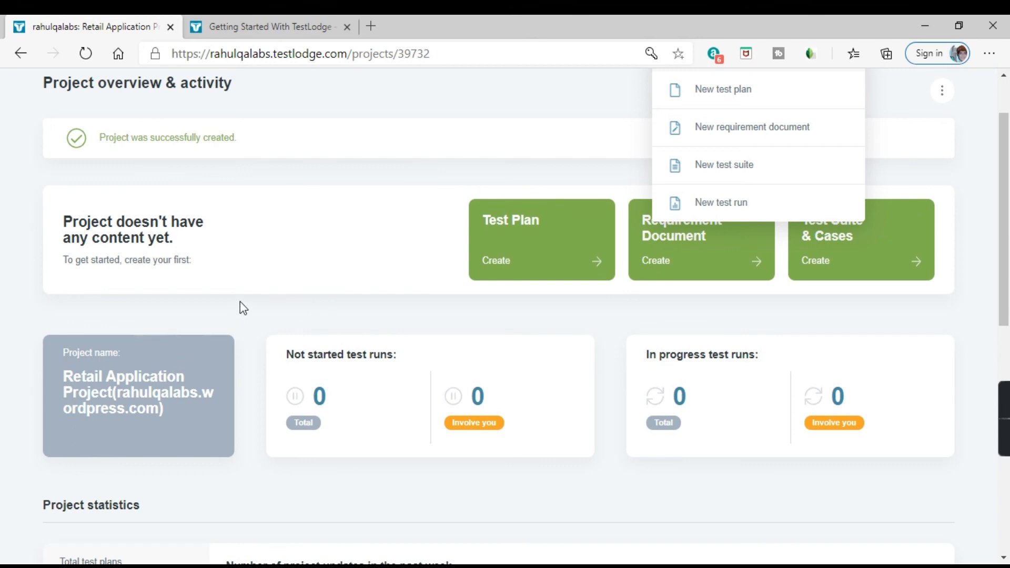
mouse_move(343, 228)
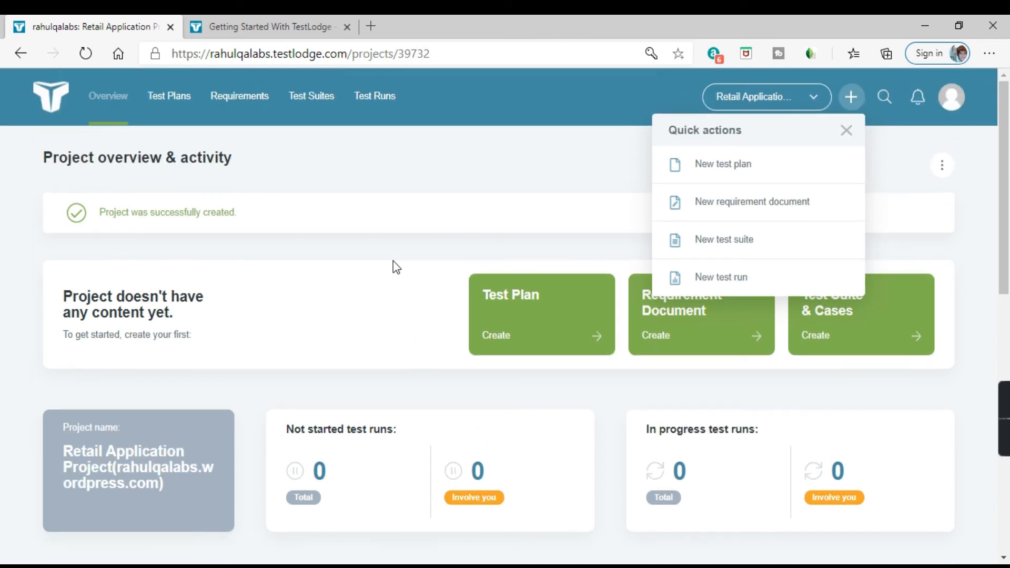
mouse_move(429, 167)
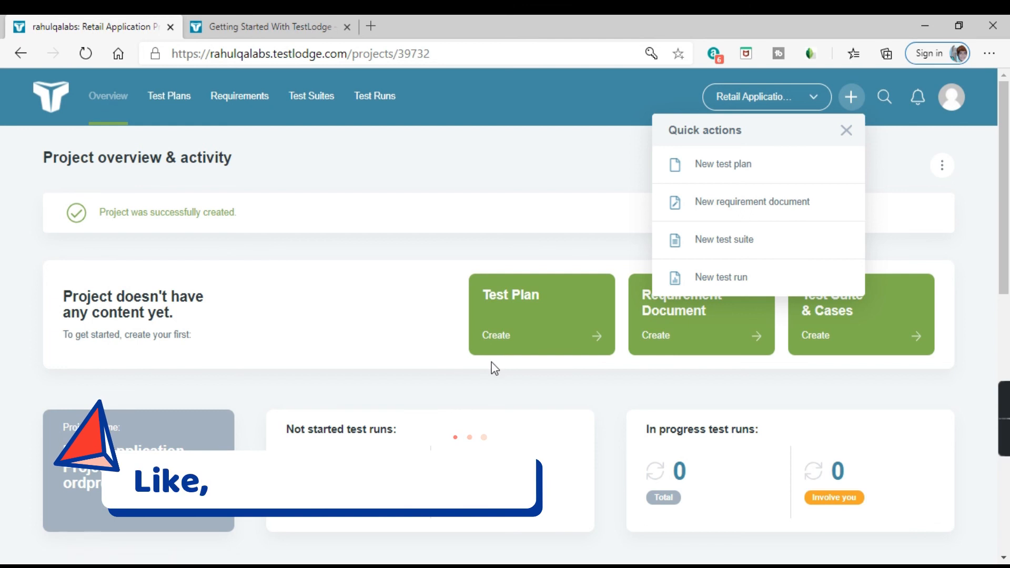
mouse_move(491, 361)
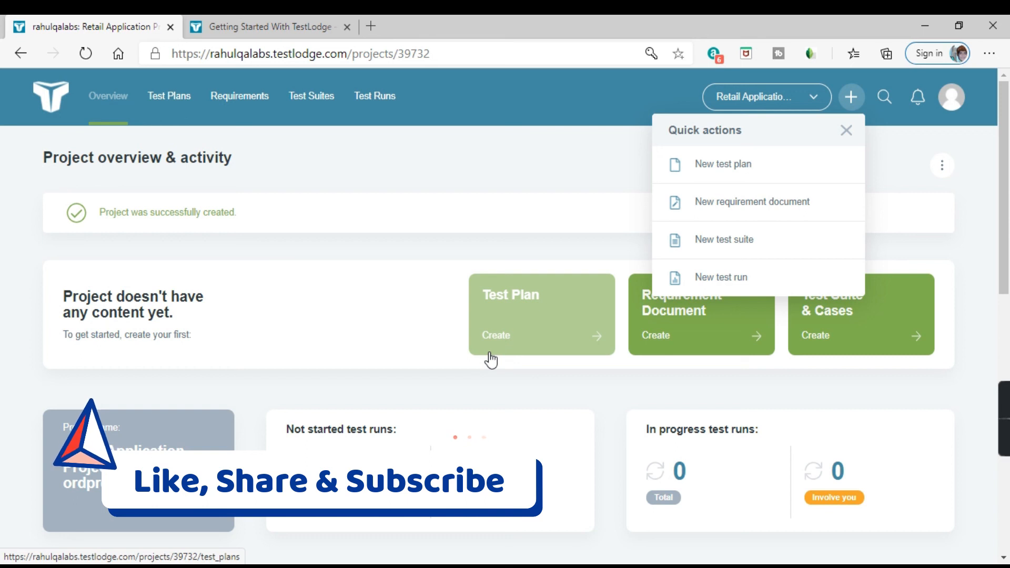
mouse_move(495, 376)
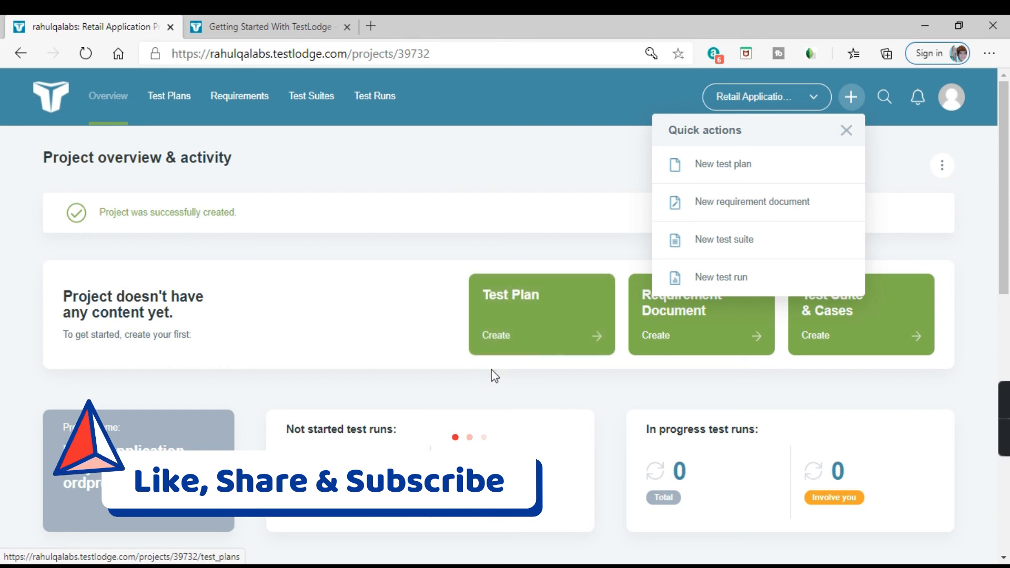